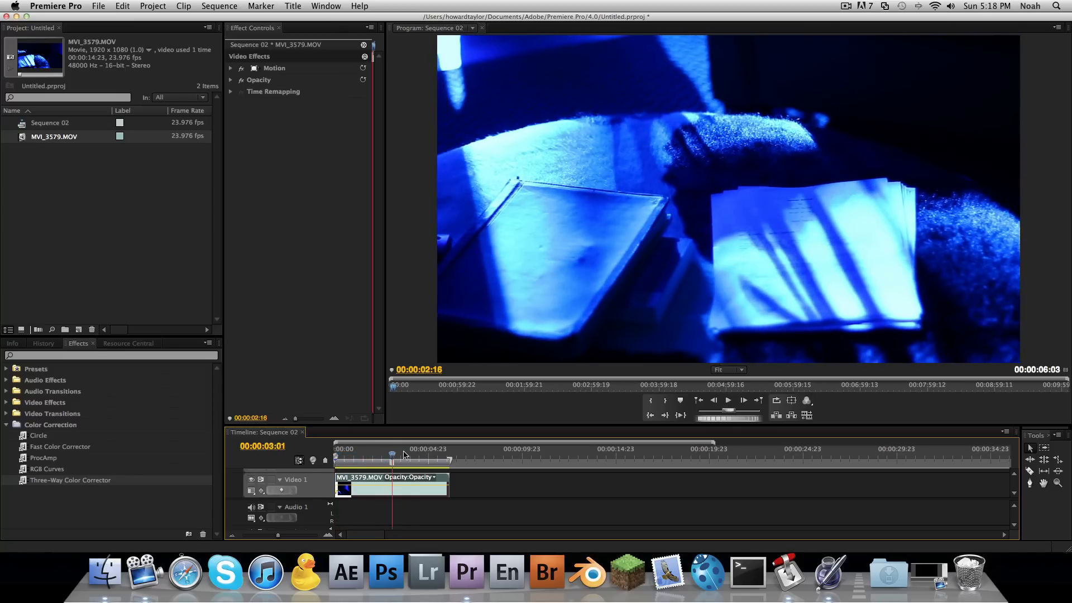
Step: Scrub through the blue clip to preview its later footage
{"action": "left_click", "coordinate": [425, 449]}
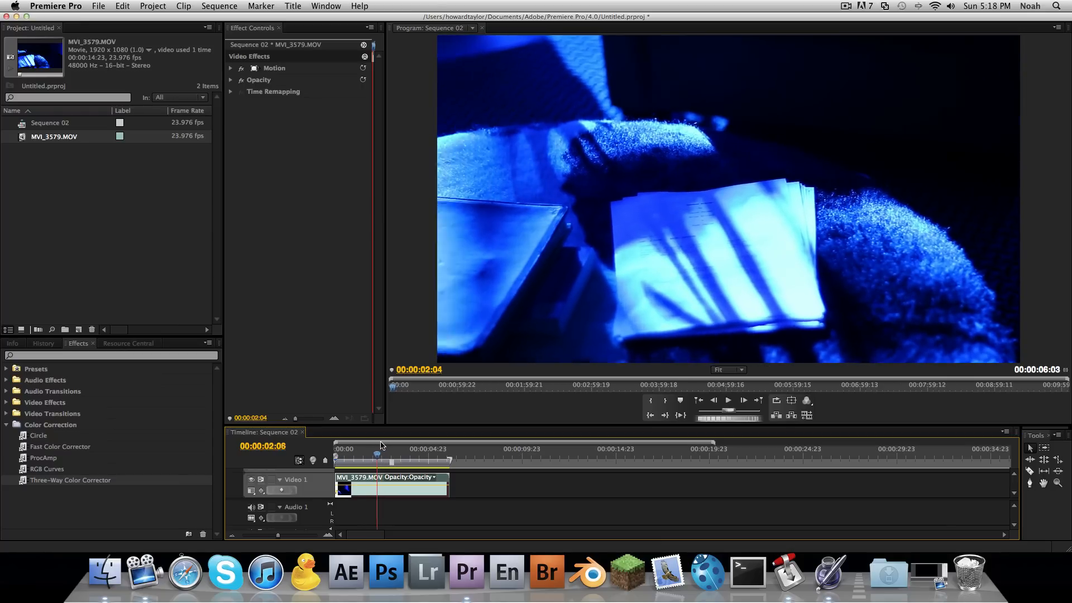
{"action": "left_click_drag", "start_coordinate": [378, 456], "coordinate": [392, 456]}
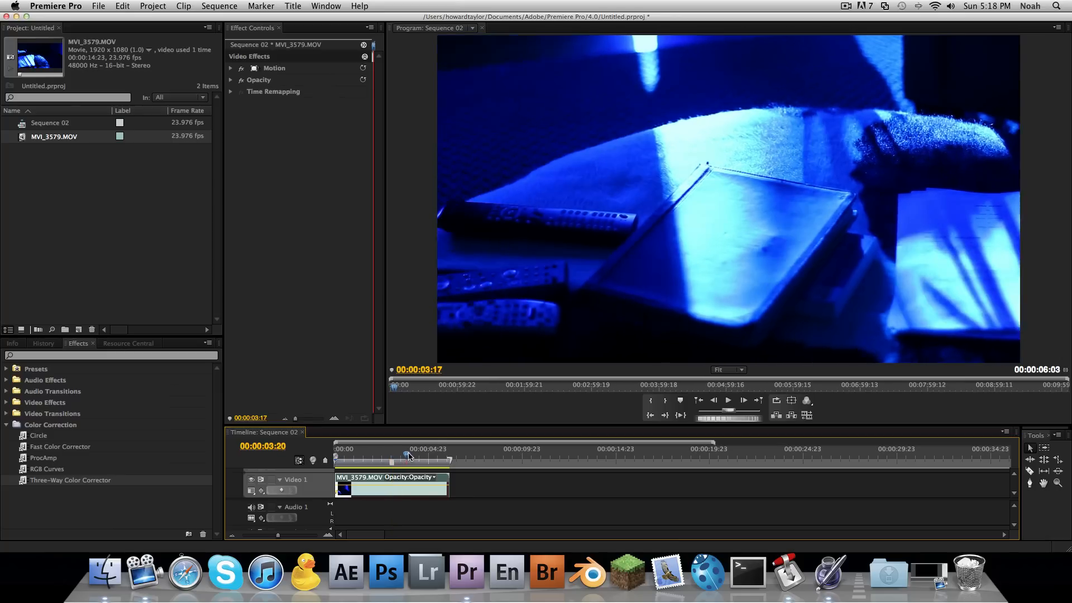
{"action": "left_click_drag", "start_coordinate": [409, 458], "coordinate": [427, 458]}
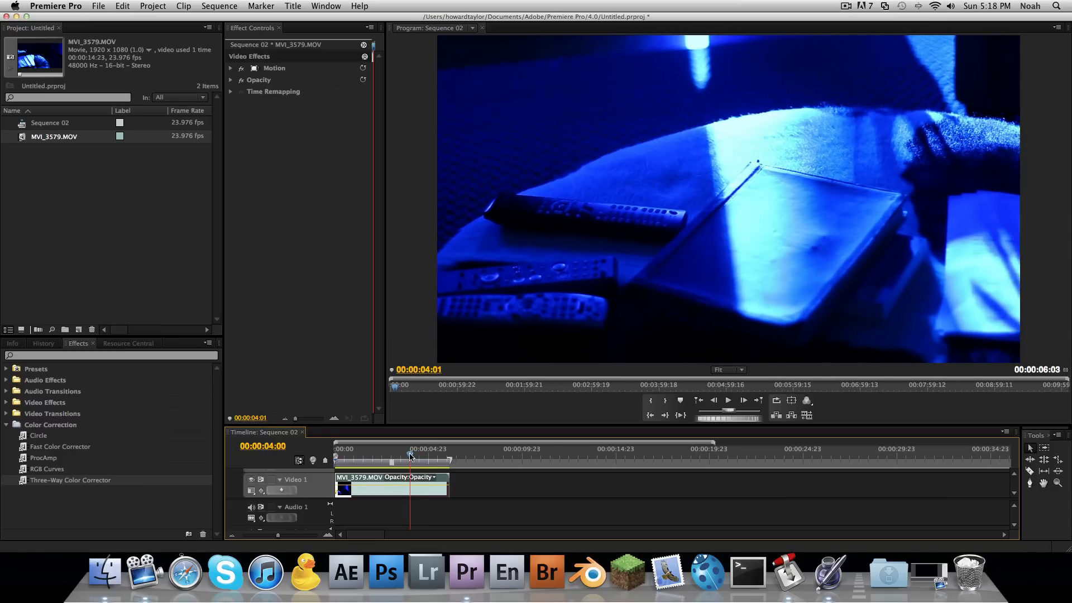
{"action": "left_click_drag", "start_coordinate": [410, 456], "coordinate": [387, 456]}
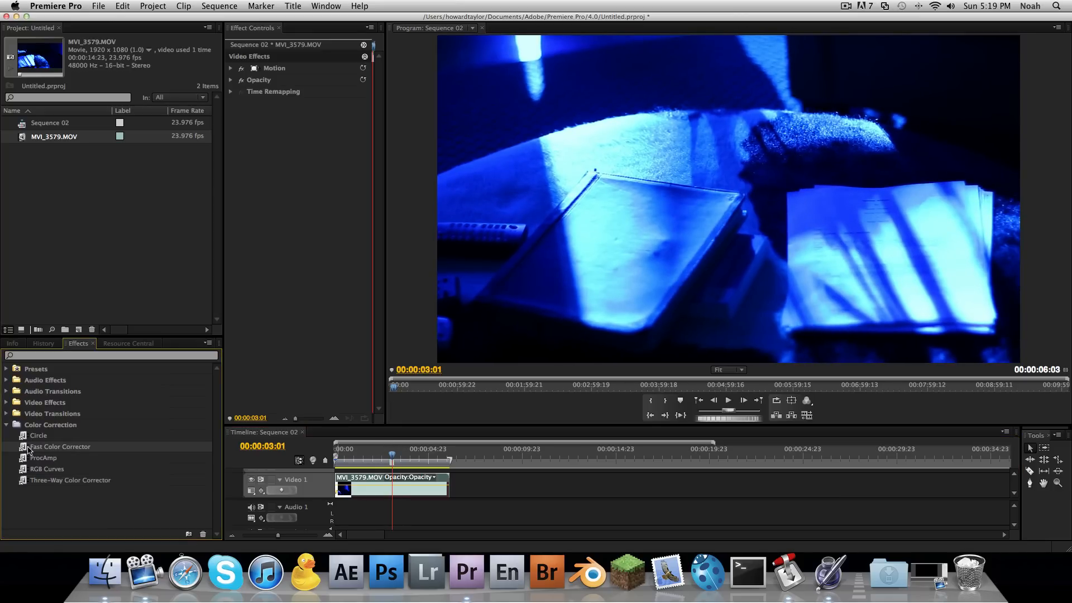
{"action": "mouse_move", "coordinate": [239, 455]}
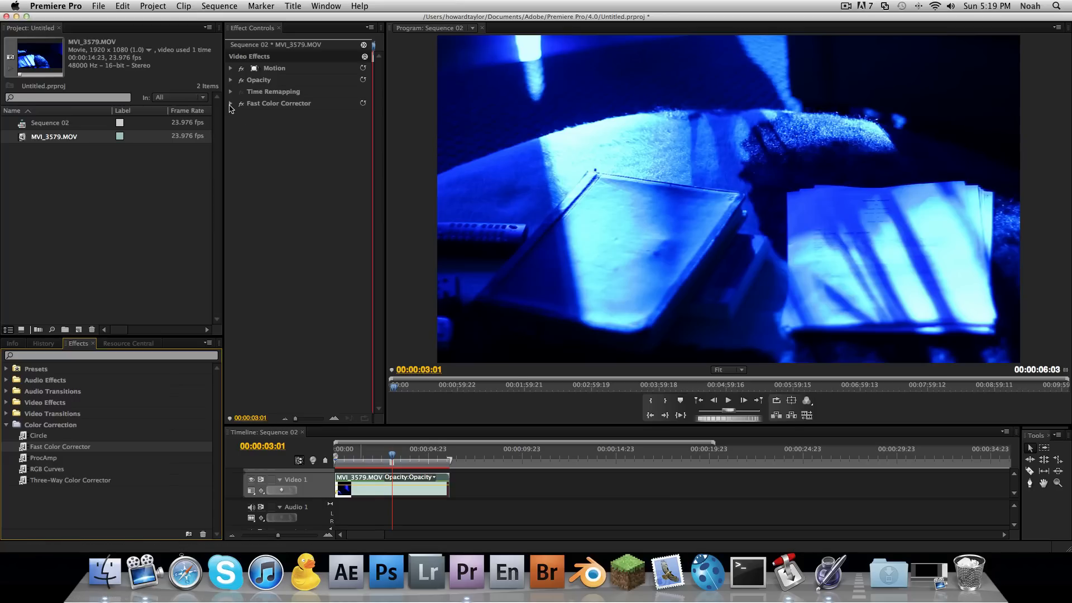
Step: Expand the Fast Color Corrector and try saturation and shadow input level, ending back at 0.00
{"action": "left_click", "coordinate": [230, 103]}
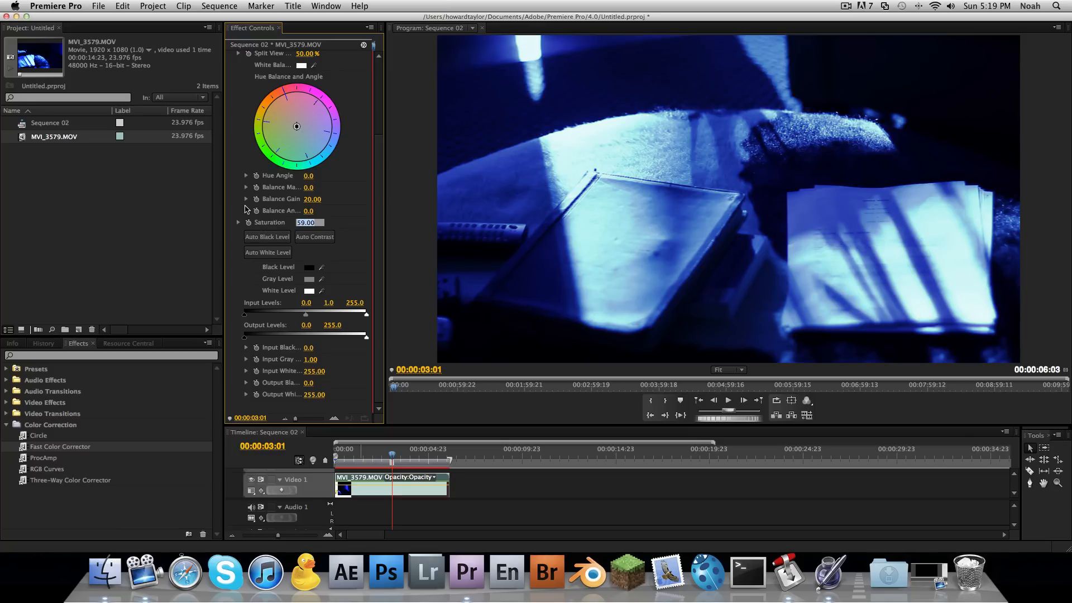
{"action": "type", "text": "0.00"}
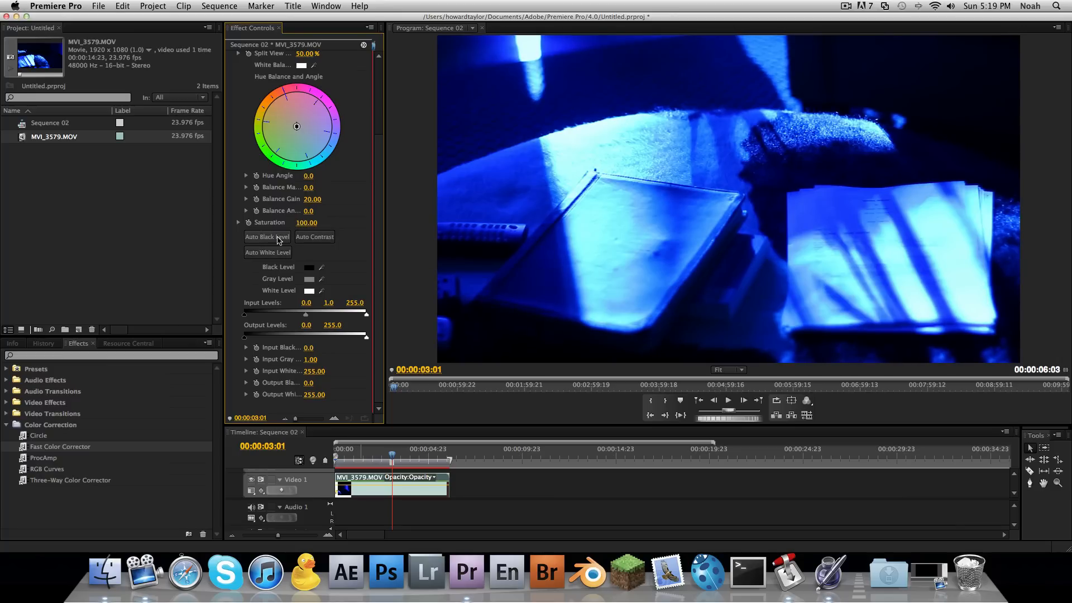
{"action": "mouse_move", "coordinate": [315, 240]}
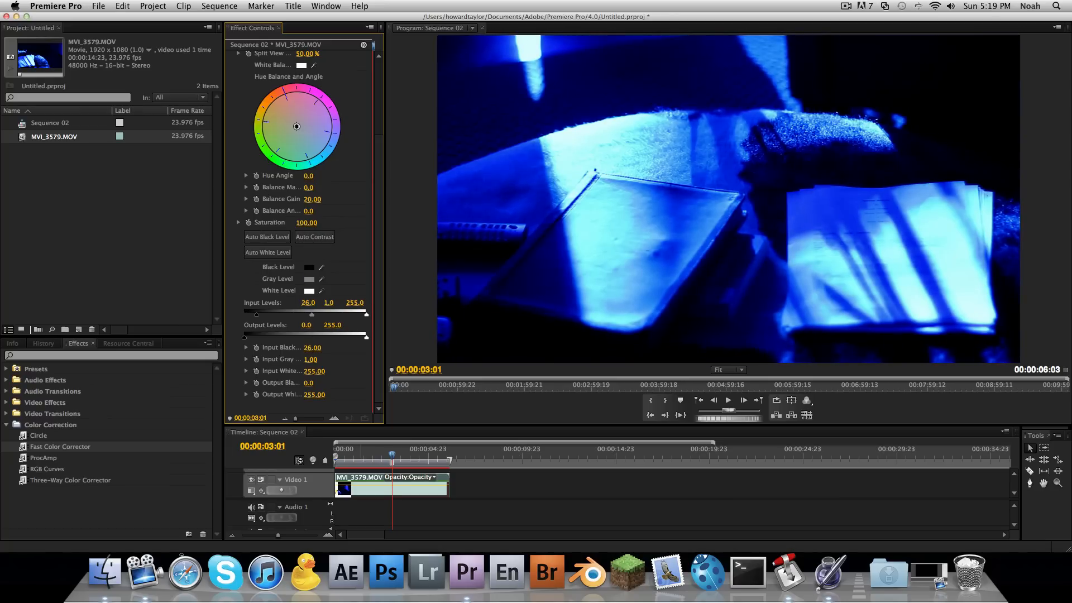
{"action": "left_click_drag", "start_coordinate": [257, 313], "coordinate": [244, 312]}
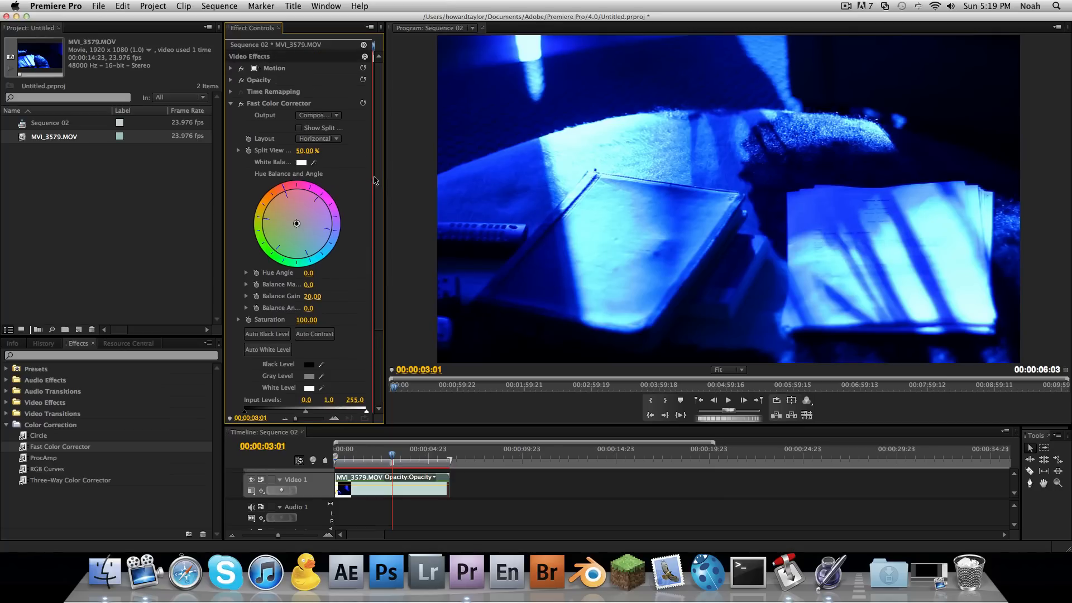
{"action": "mouse_move", "coordinate": [283, 119]}
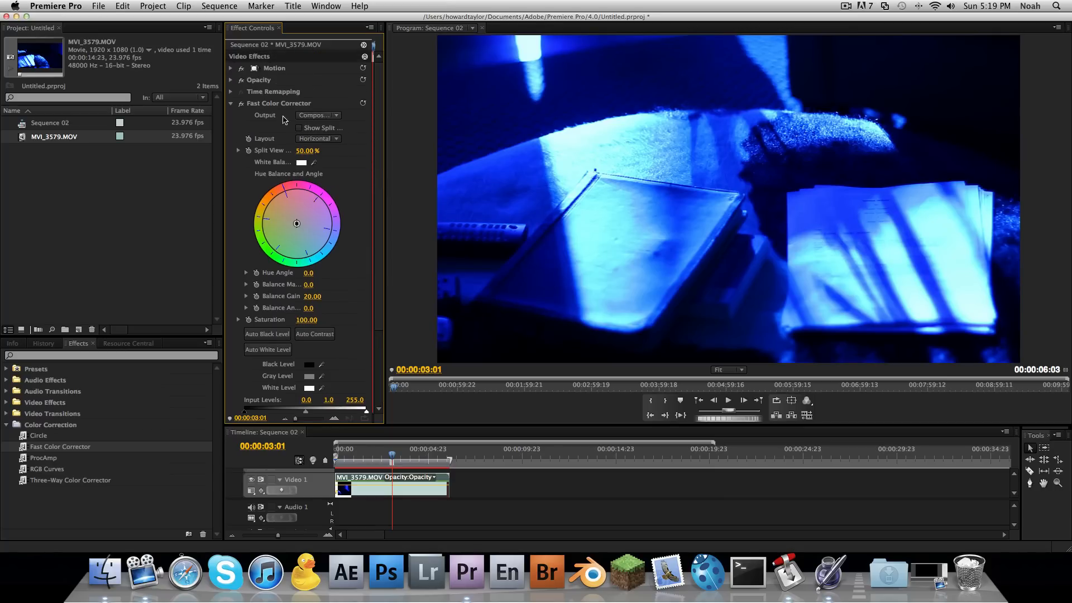
{"action": "mouse_move", "coordinate": [321, 199]}
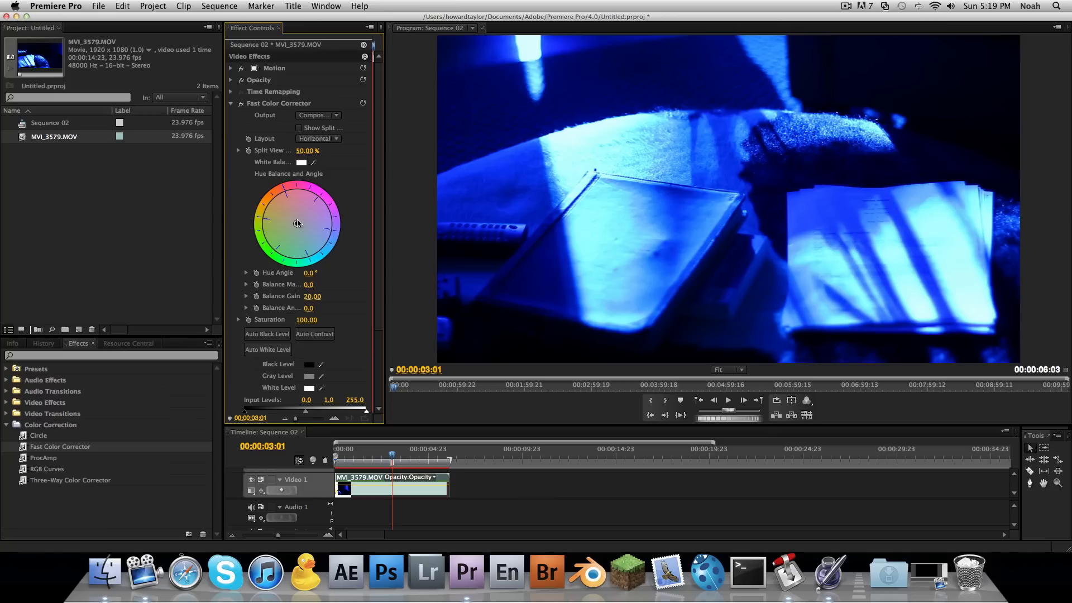
Step: Swing the Hue Balance wheel through several hues and settle firmly on cyan-green (about 100 at -158°)
{"action": "left_click_drag", "start_coordinate": [295, 223], "coordinate": [329, 232]}
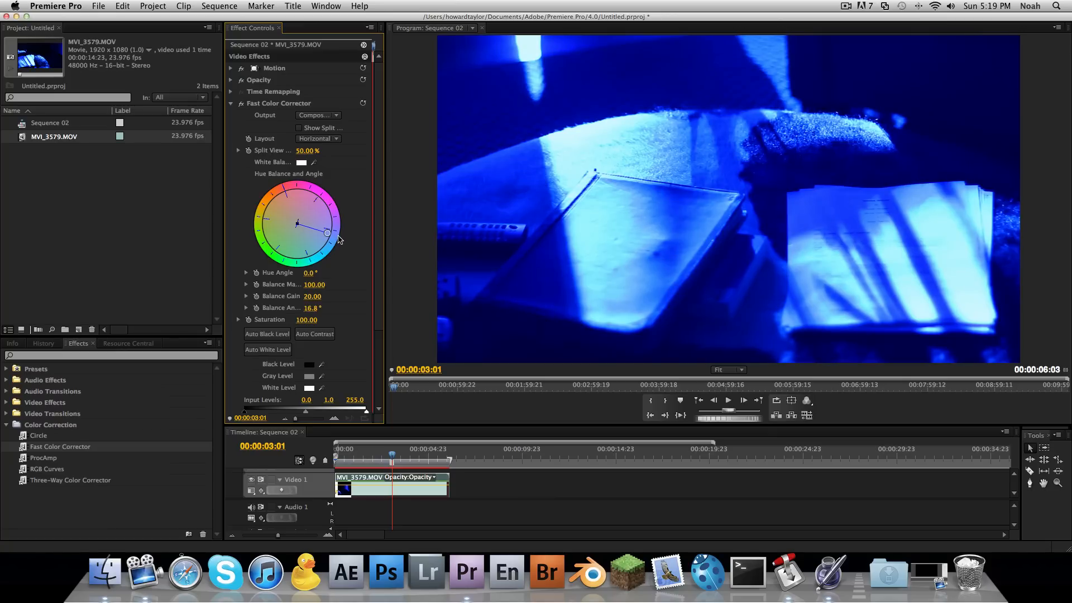
{"action": "left_click_drag", "start_coordinate": [328, 233], "coordinate": [286, 220]}
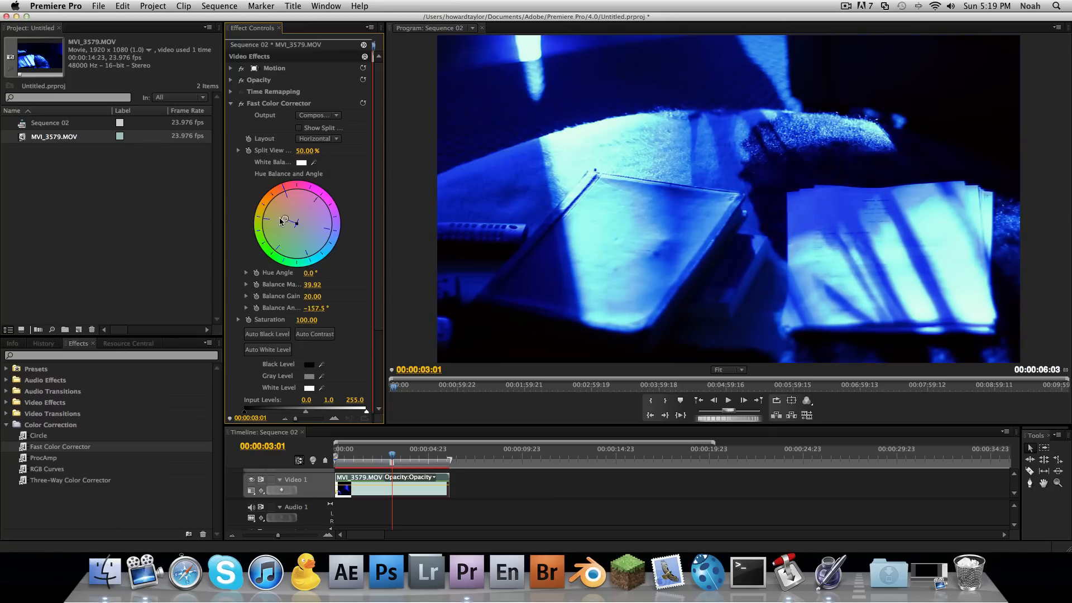
{"action": "left_click_drag", "start_coordinate": [286, 219], "coordinate": [294, 223]}
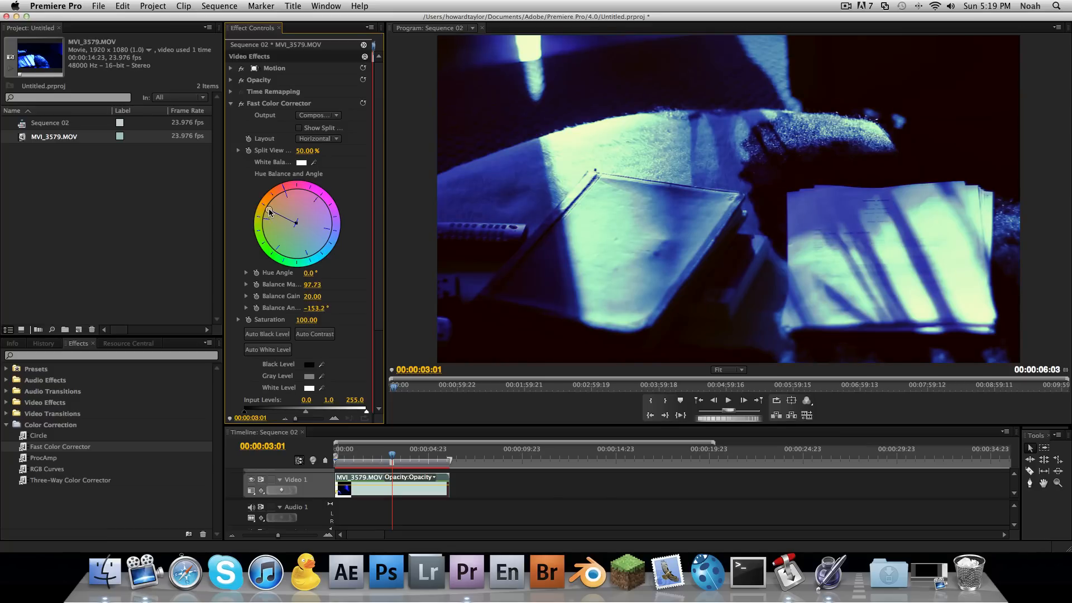
{"action": "left_click_drag", "start_coordinate": [269, 212], "coordinate": [280, 224]}
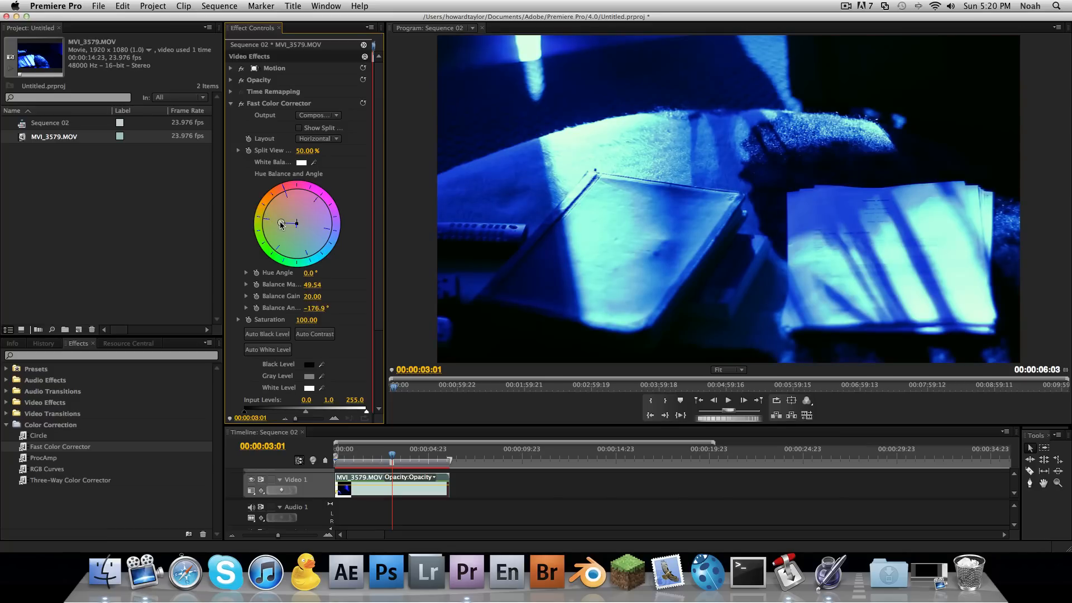
{"action": "left_click_drag", "start_coordinate": [295, 224], "coordinate": [276, 199]}
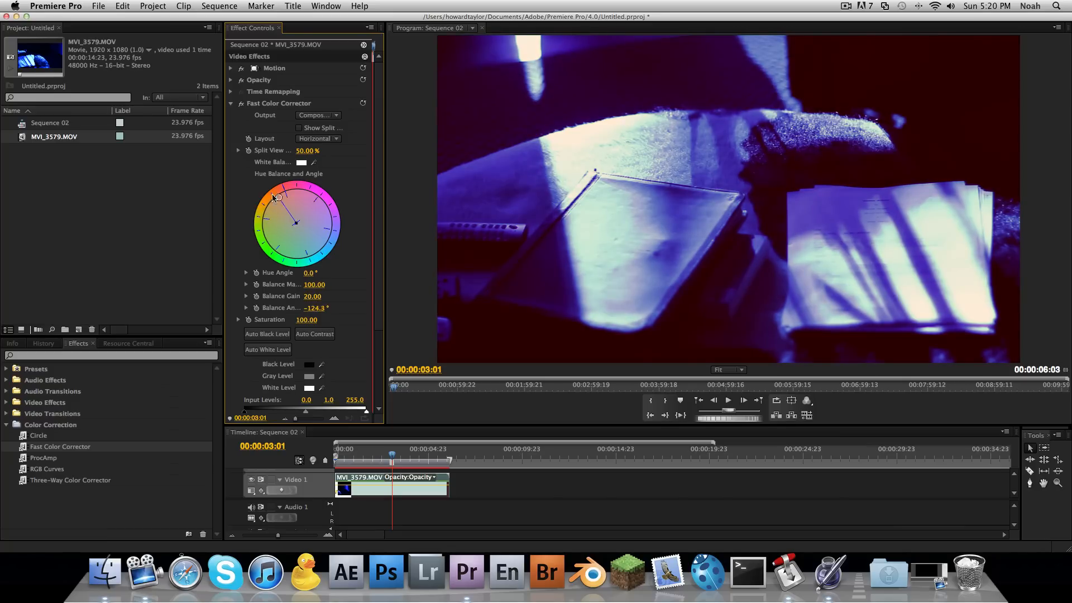
{"action": "left_click_drag", "start_coordinate": [277, 198], "coordinate": [265, 213]}
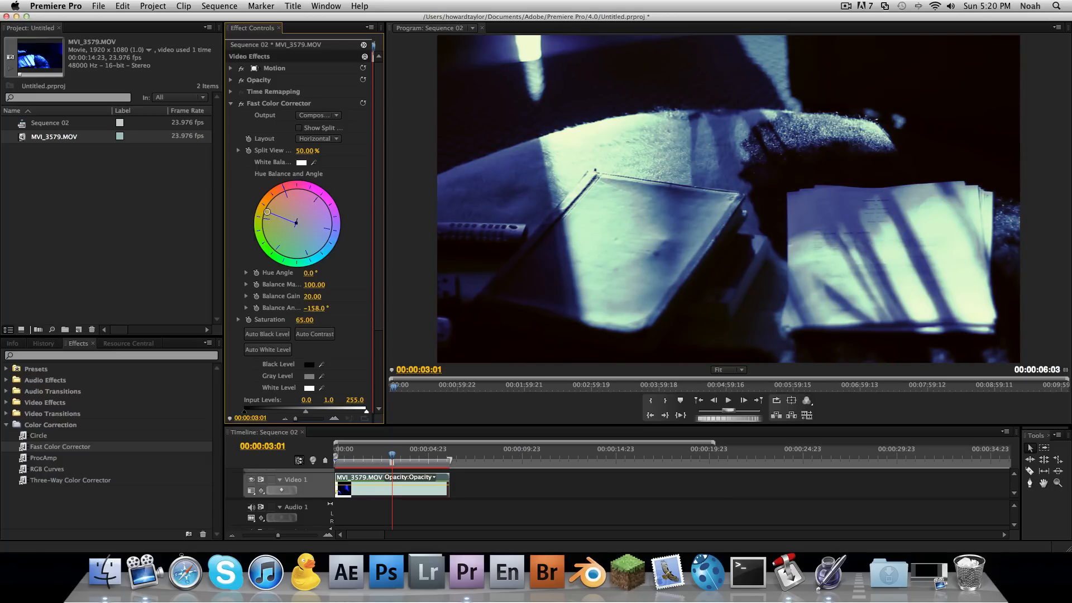
{"action": "left_click", "coordinate": [230, 103]}
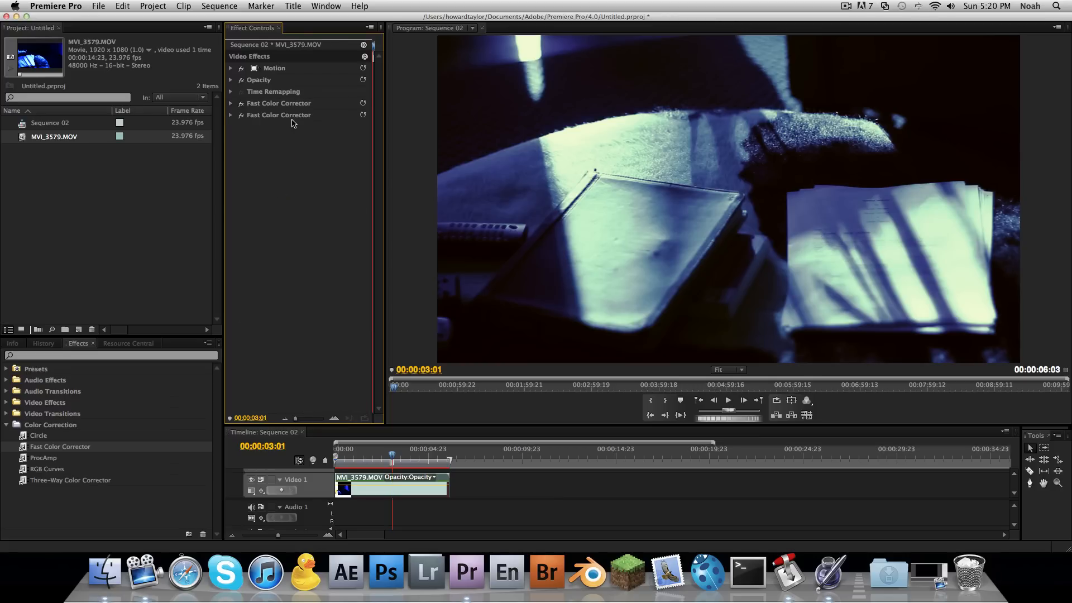
Step: Set the second corrector's Hue Balance to a gentler cyan, about magnitude 56 at -156°
{"action": "left_click", "coordinate": [230, 115]}
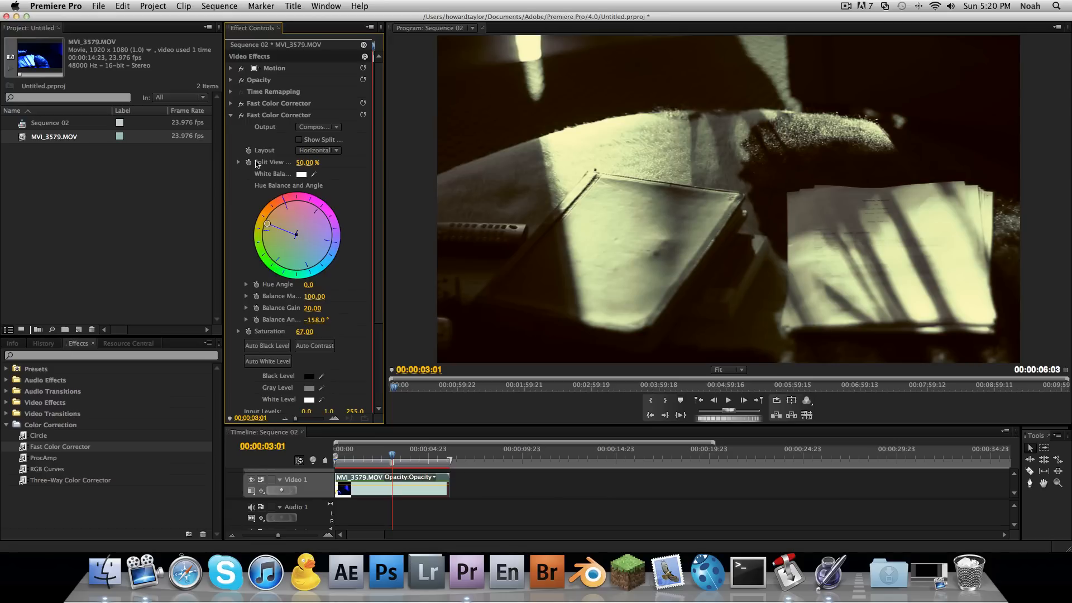
{"action": "left_click_drag", "start_coordinate": [269, 224], "coordinate": [281, 226]}
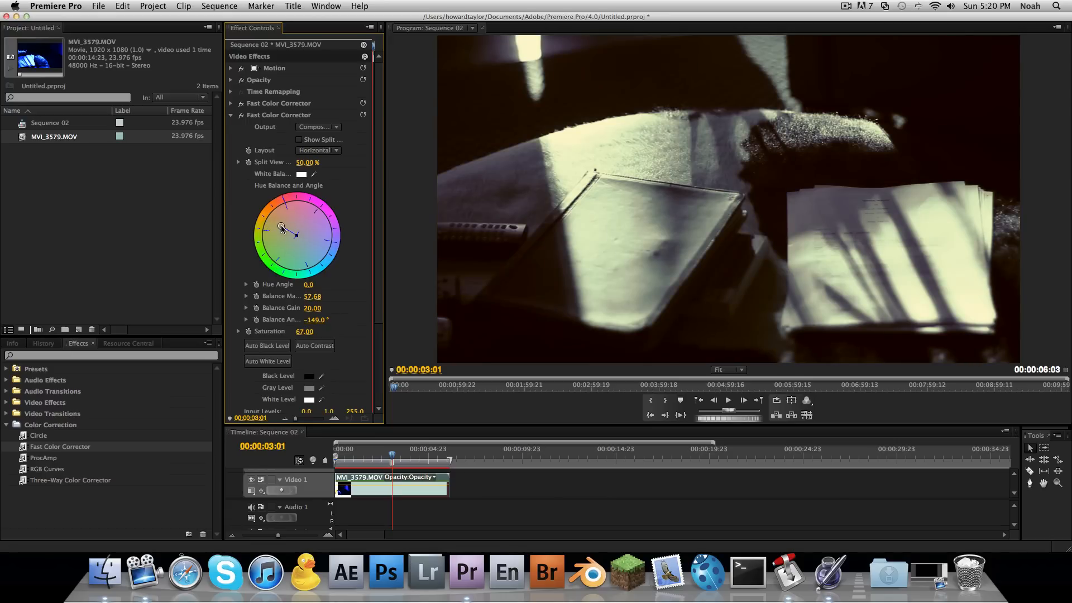
{"action": "left_click_drag", "start_coordinate": [294, 234], "coordinate": [293, 235]}
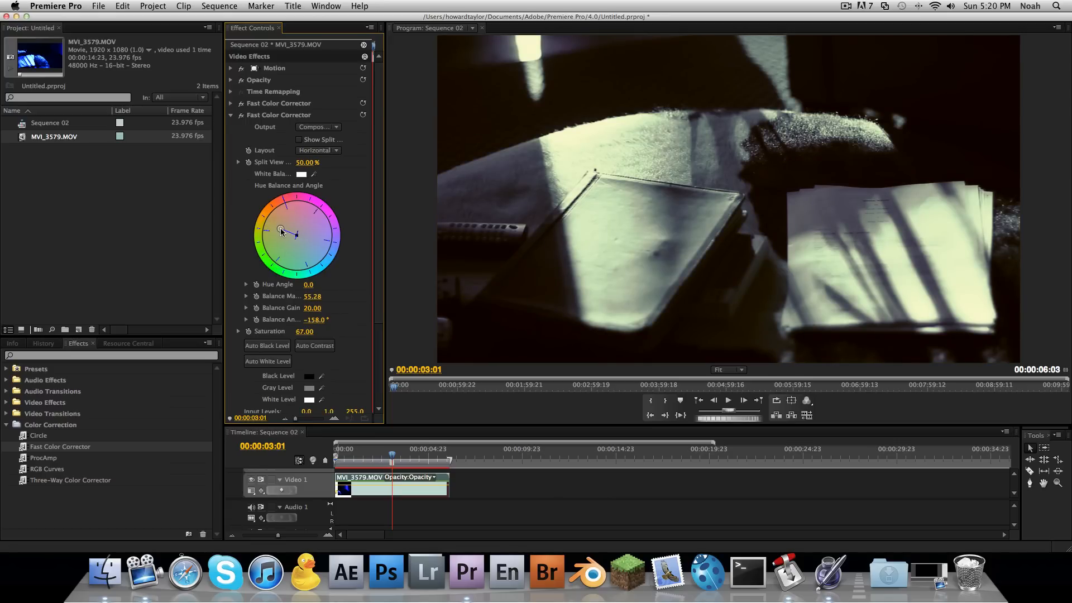
{"action": "left_click_drag", "start_coordinate": [279, 229], "coordinate": [295, 235]}
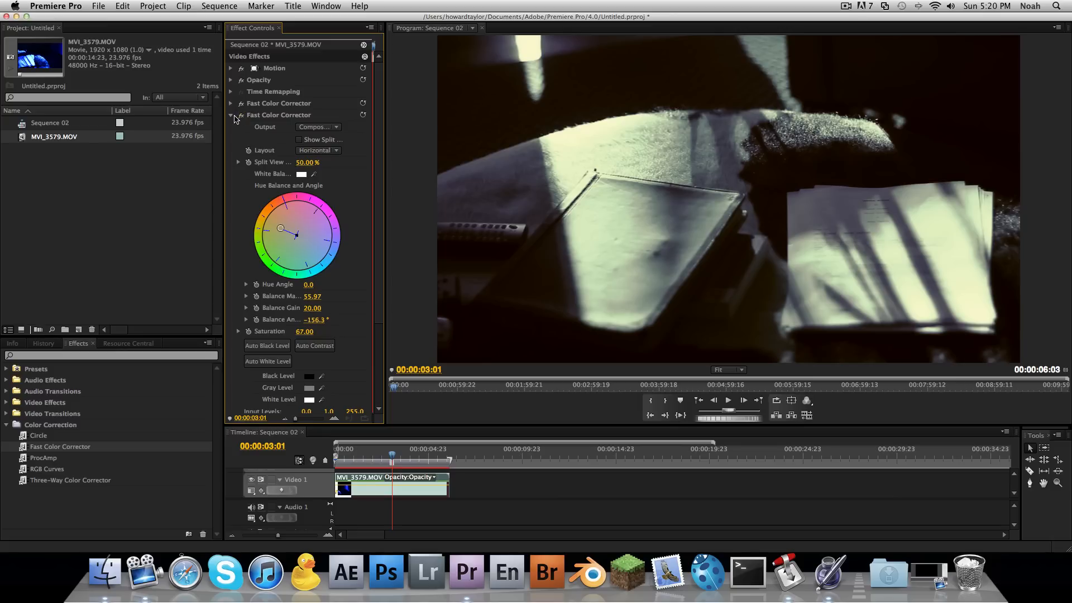
{"action": "left_click", "coordinate": [230, 115]}
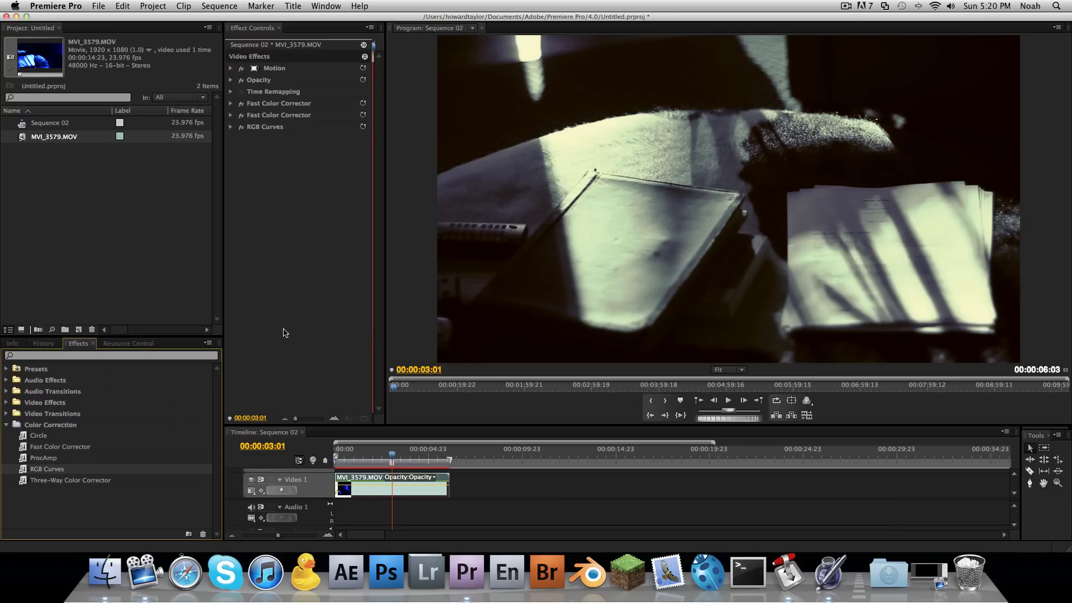
Step: Flatten the red curve and bend the Master curve into a steep S for bright highlights and deep shadows
{"action": "left_click", "coordinate": [230, 127]}
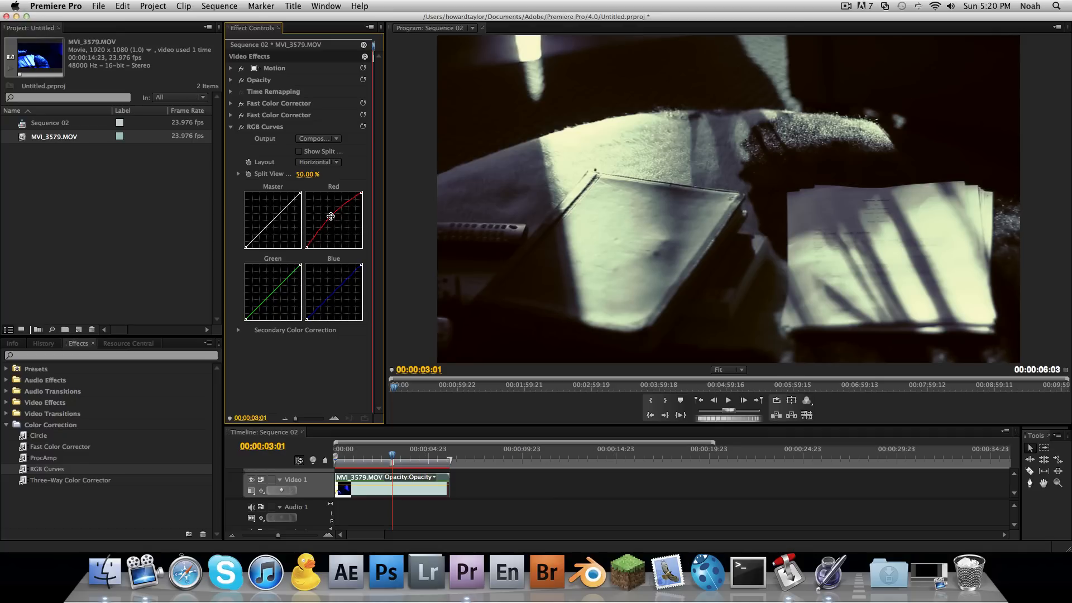
{"action": "left_click_drag", "start_coordinate": [331, 217], "coordinate": [335, 231]}
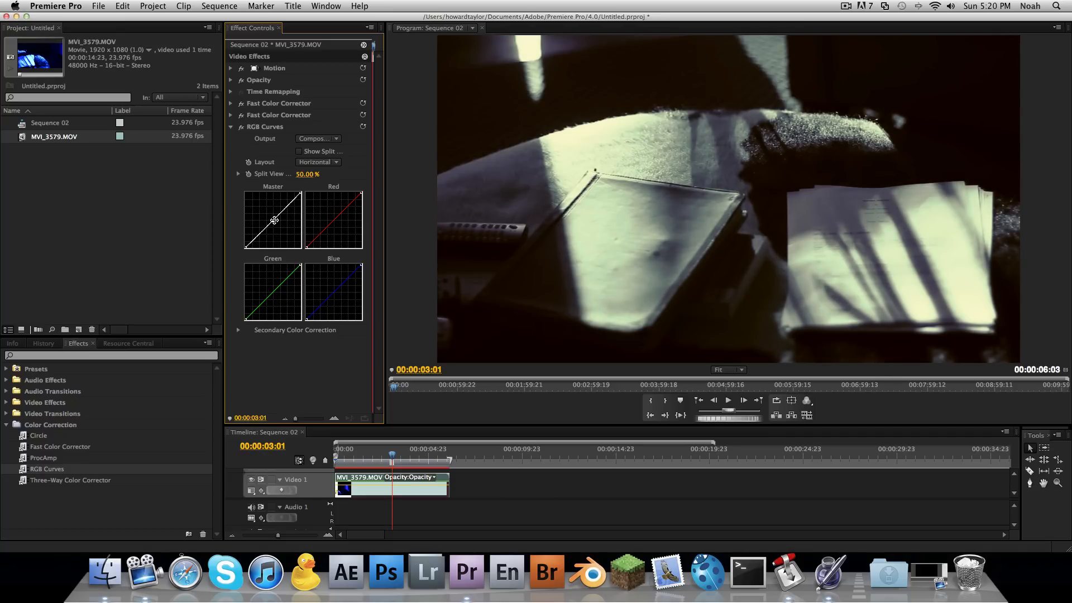
{"action": "left_click_drag", "start_coordinate": [274, 220], "coordinate": [272, 215]}
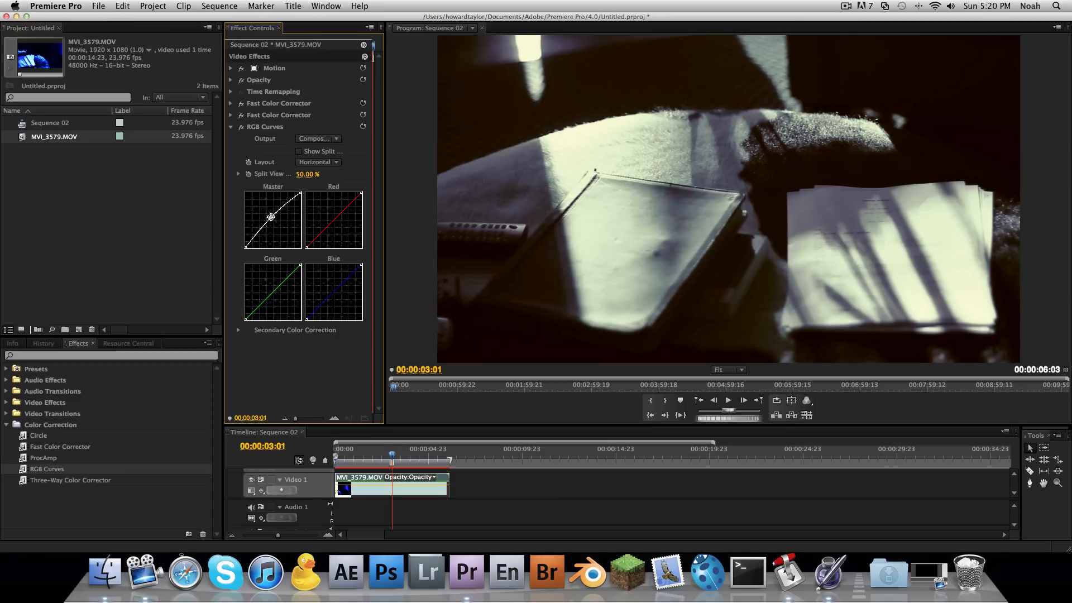
{"action": "left_click_drag", "start_coordinate": [271, 218], "coordinate": [267, 205]}
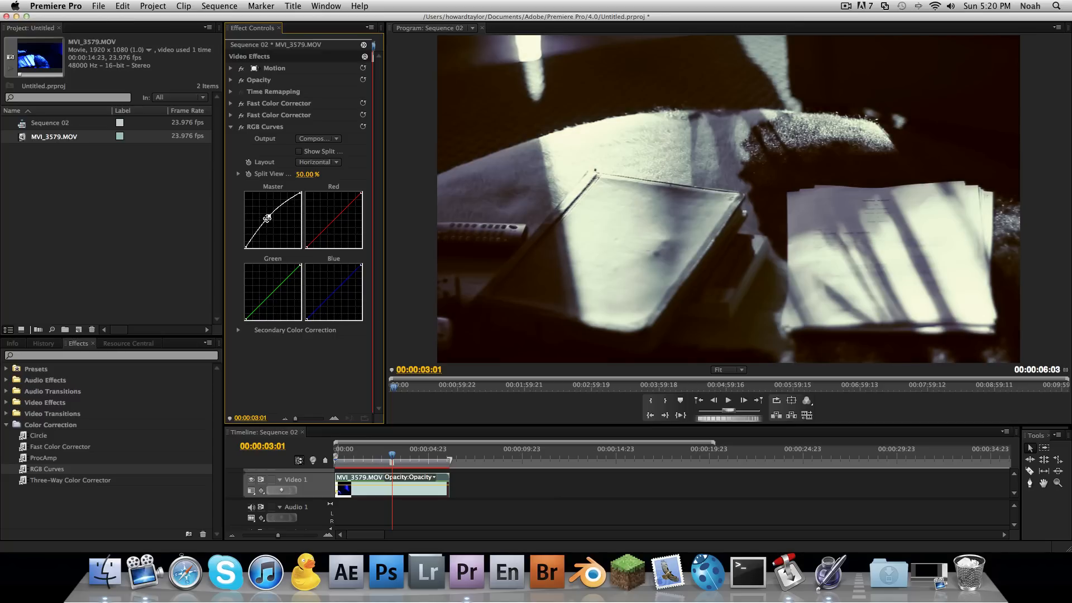
{"action": "left_click_drag", "start_coordinate": [268, 219], "coordinate": [270, 202]}
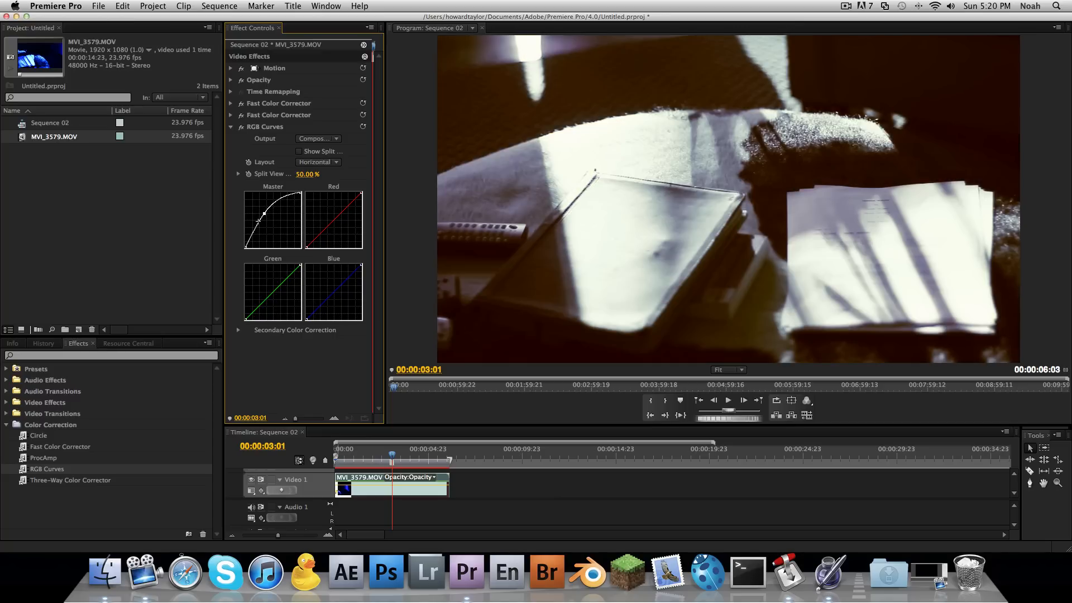
{"action": "left_click_drag", "start_coordinate": [264, 212], "coordinate": [260, 225]}
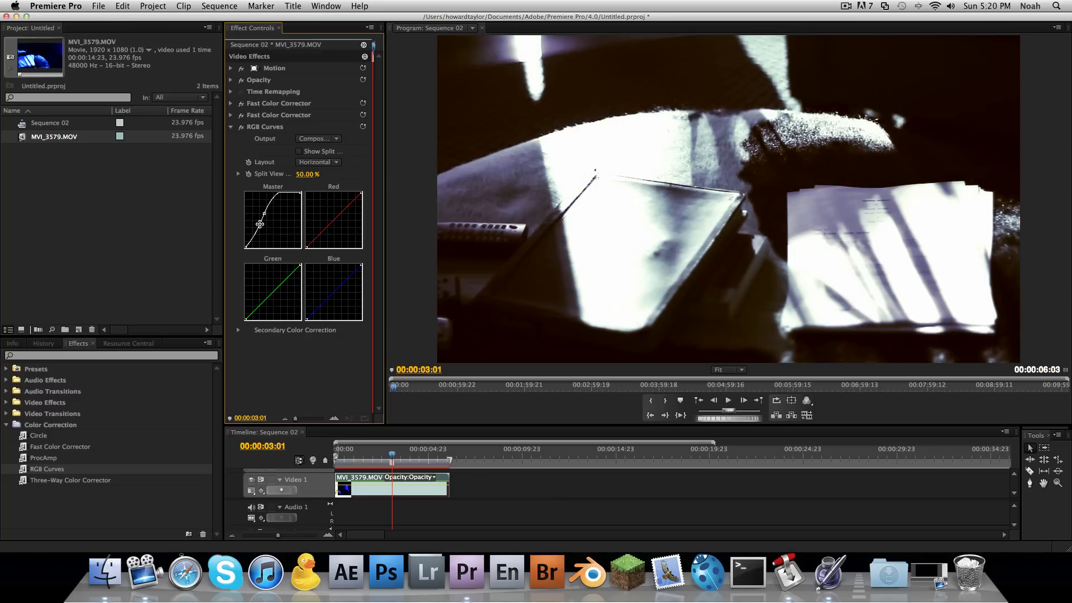
{"action": "left_click_drag", "start_coordinate": [260, 224], "coordinate": [272, 212]}
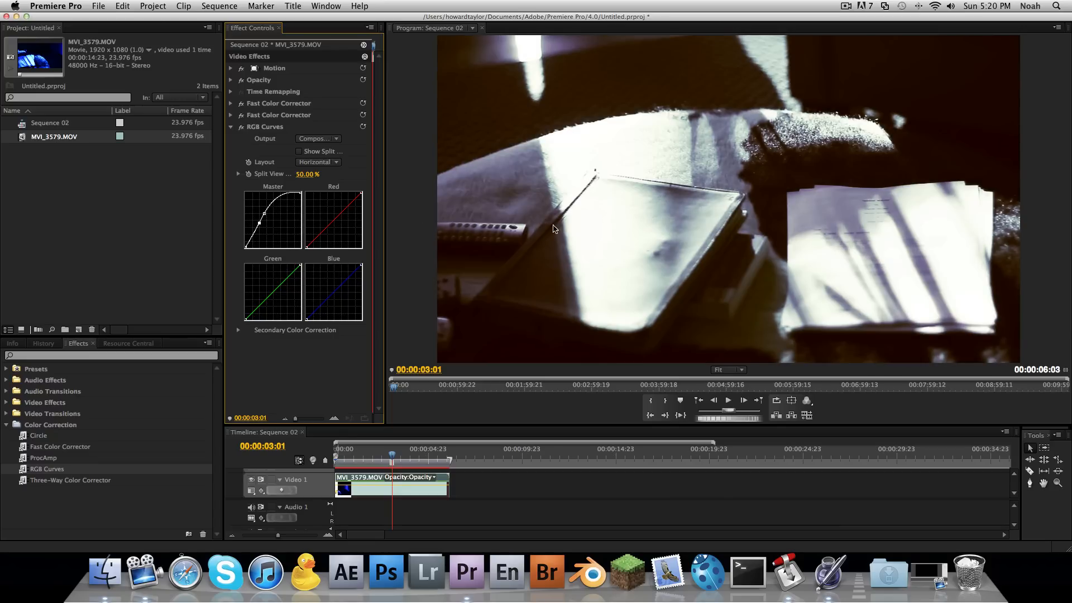
{"action": "left_click", "coordinate": [231, 126]}
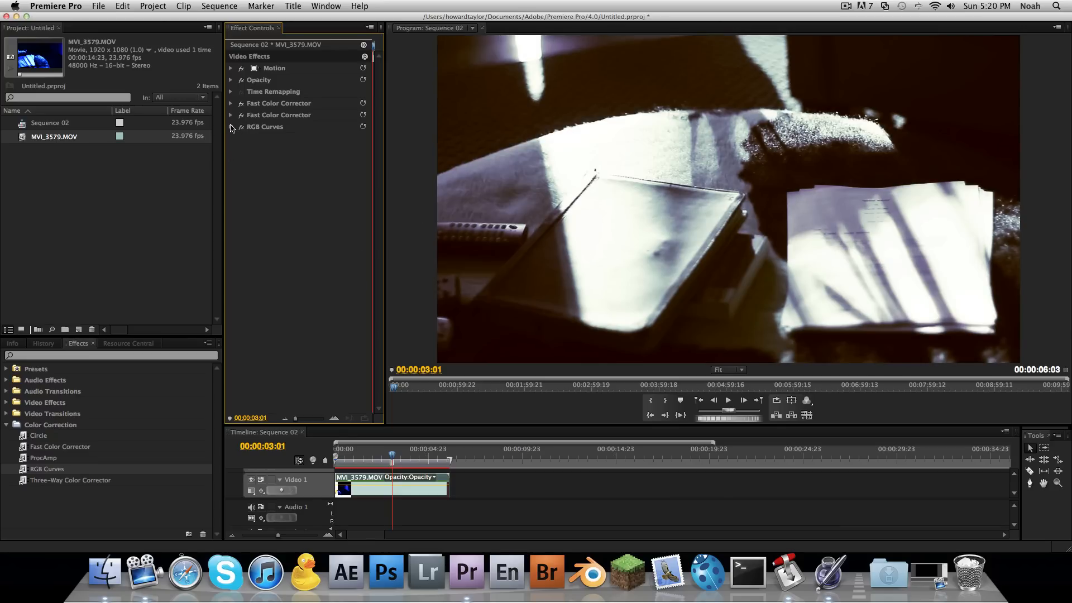
Step: Retune the second corrector's balance to counter the blue, then ease its strength back
{"action": "left_click", "coordinate": [231, 115]}
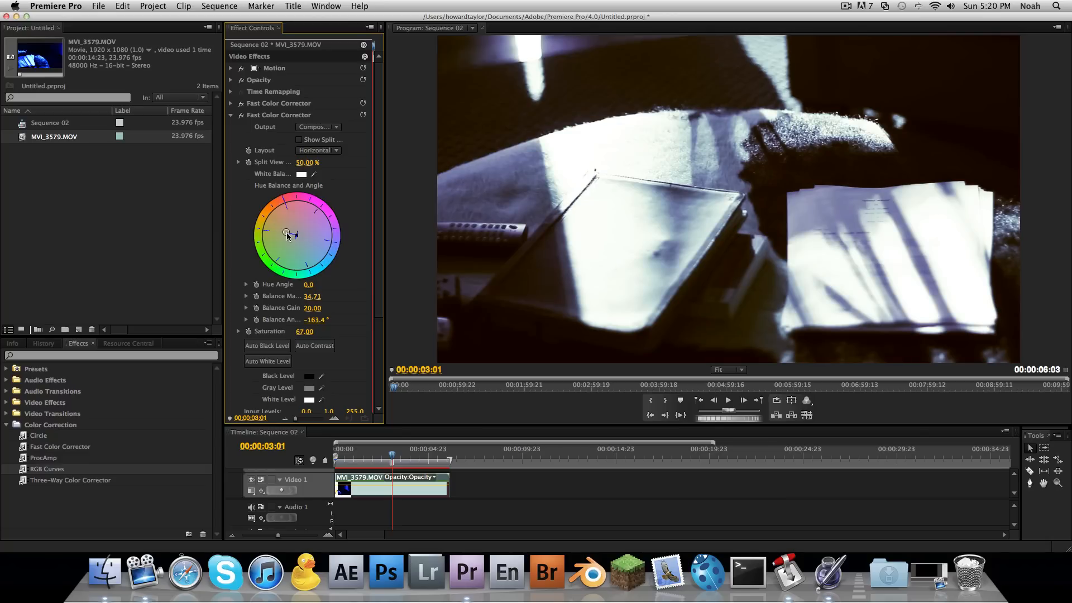
{"action": "left_click_drag", "start_coordinate": [287, 234], "coordinate": [283, 236]}
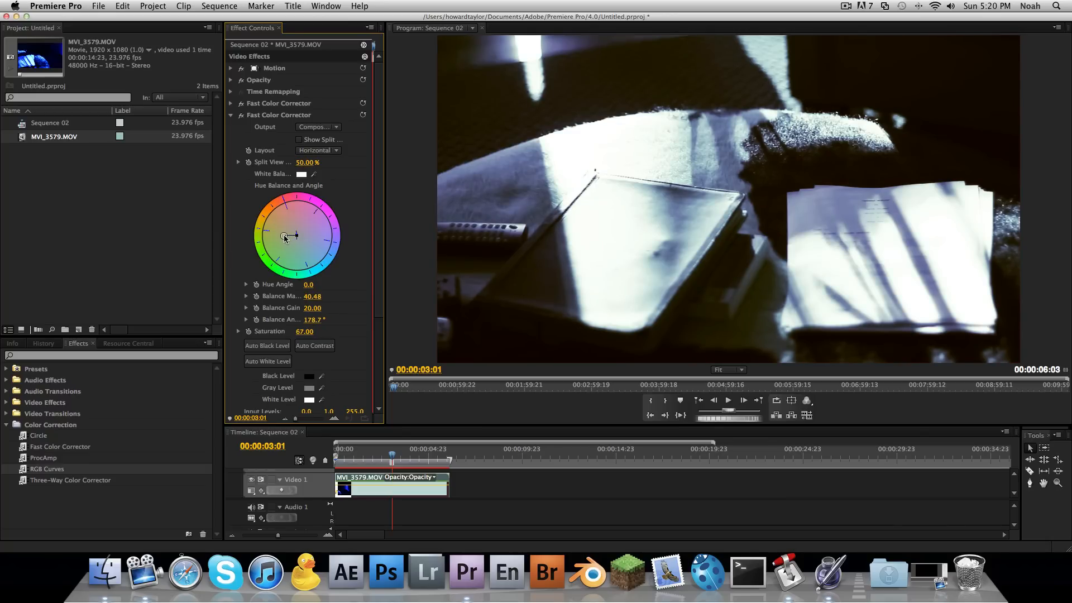
{"action": "left_click_drag", "start_coordinate": [285, 236], "coordinate": [295, 235]}
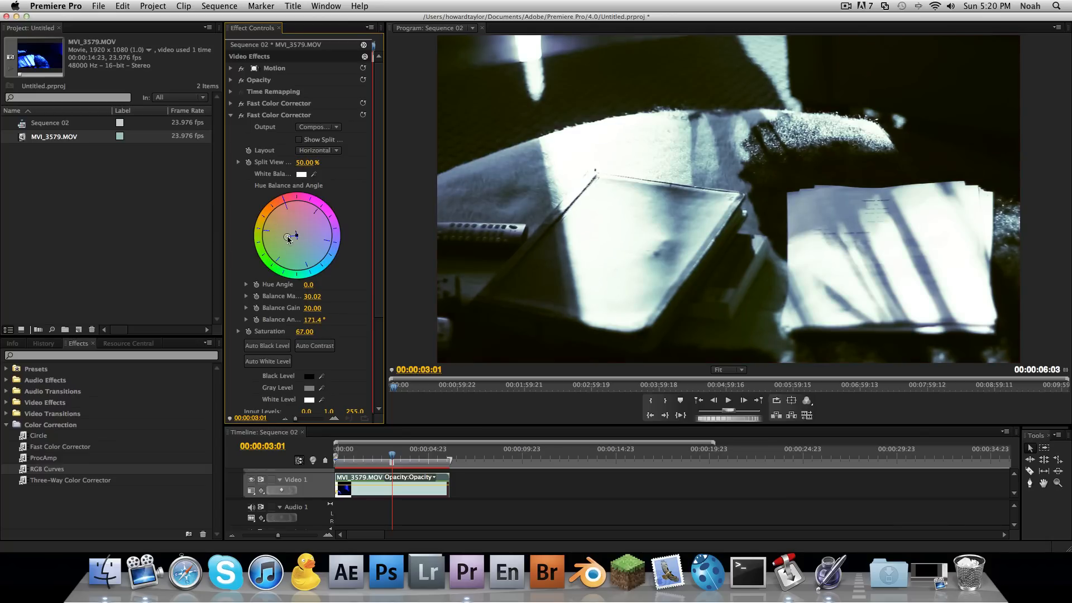
{"action": "left_click_drag", "start_coordinate": [295, 236], "coordinate": [267, 202]}
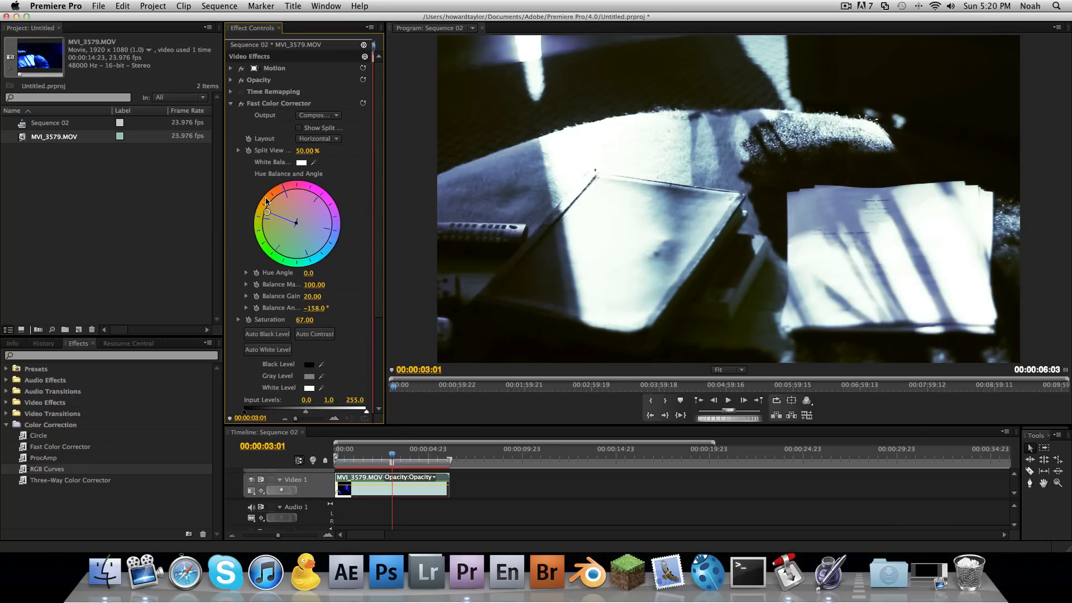
Step: Settle the first corrector's balance at about 73 at -157° for a cold steel-blue tint
{"action": "left_click_drag", "start_coordinate": [266, 200], "coordinate": [273, 218]}
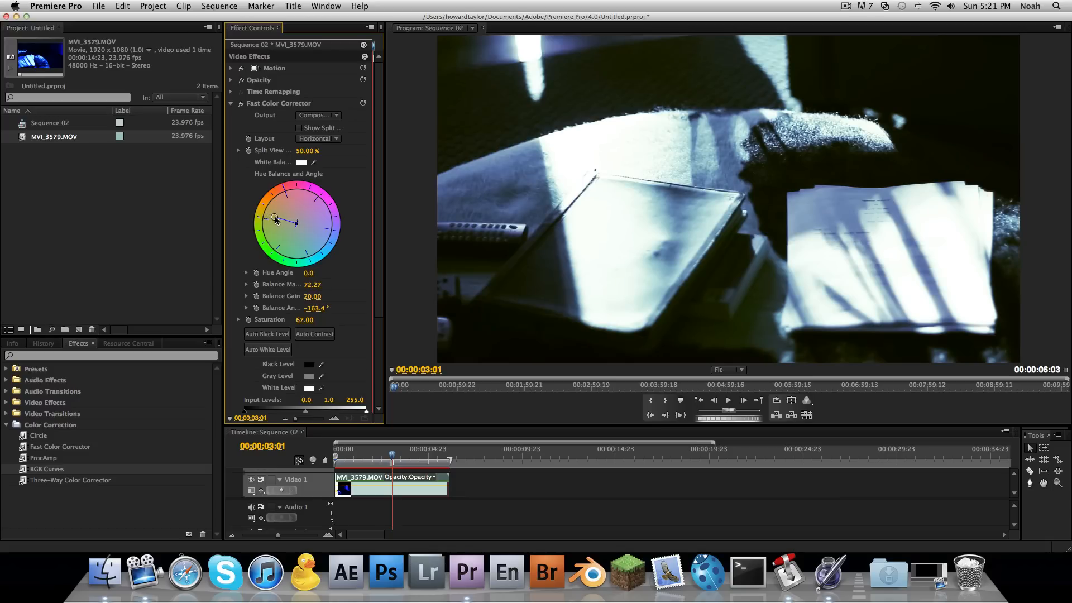
{"action": "left_click_drag", "start_coordinate": [277, 219], "coordinate": [276, 220]}
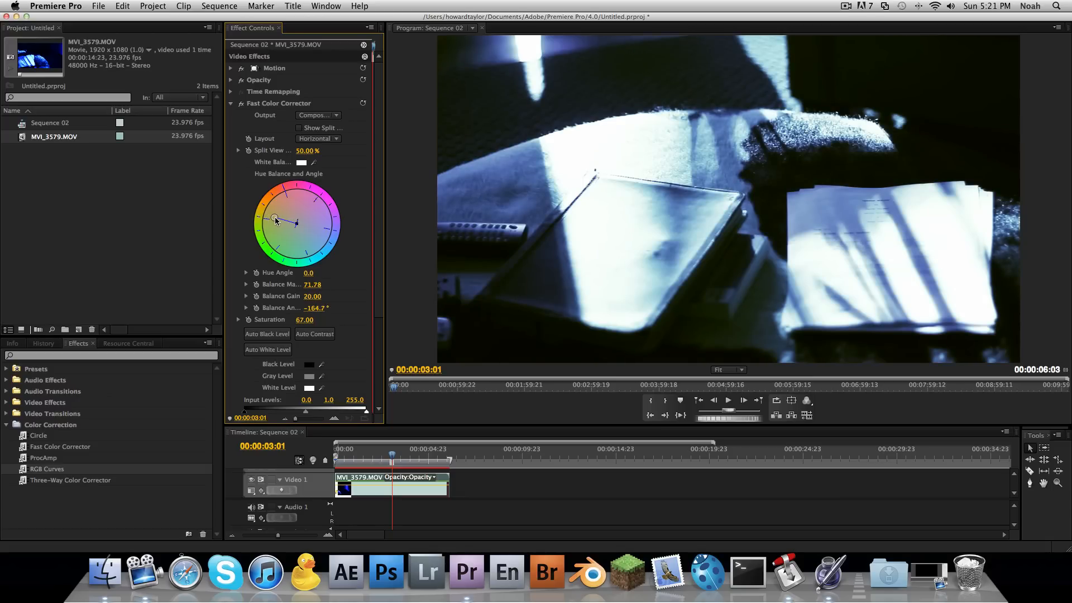
{"action": "left_click_drag", "start_coordinate": [277, 220], "coordinate": [279, 223]}
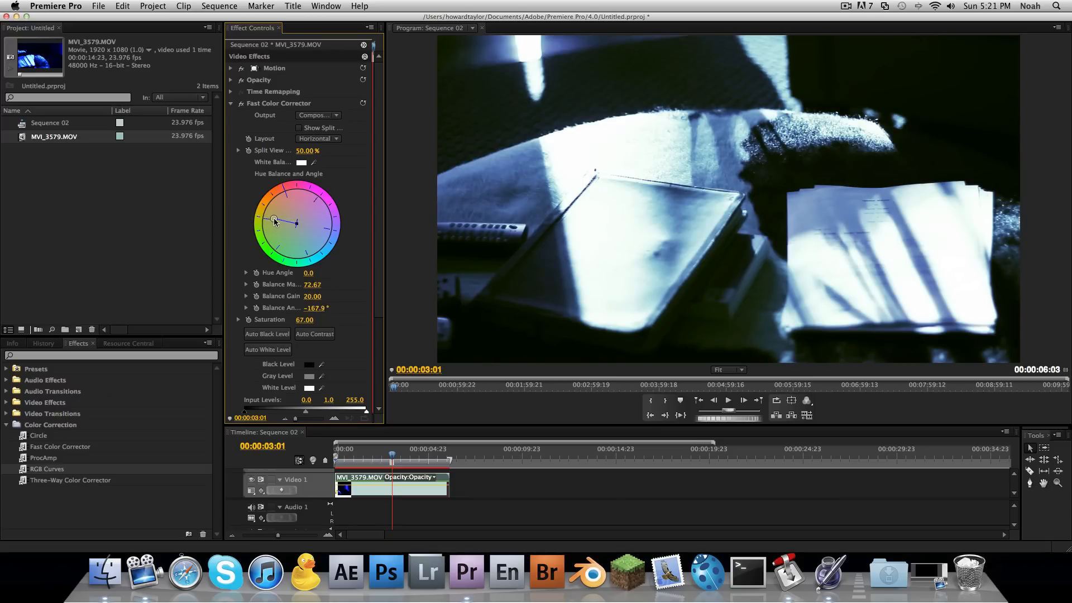
{"action": "left_click_drag", "start_coordinate": [274, 221], "coordinate": [273, 218]}
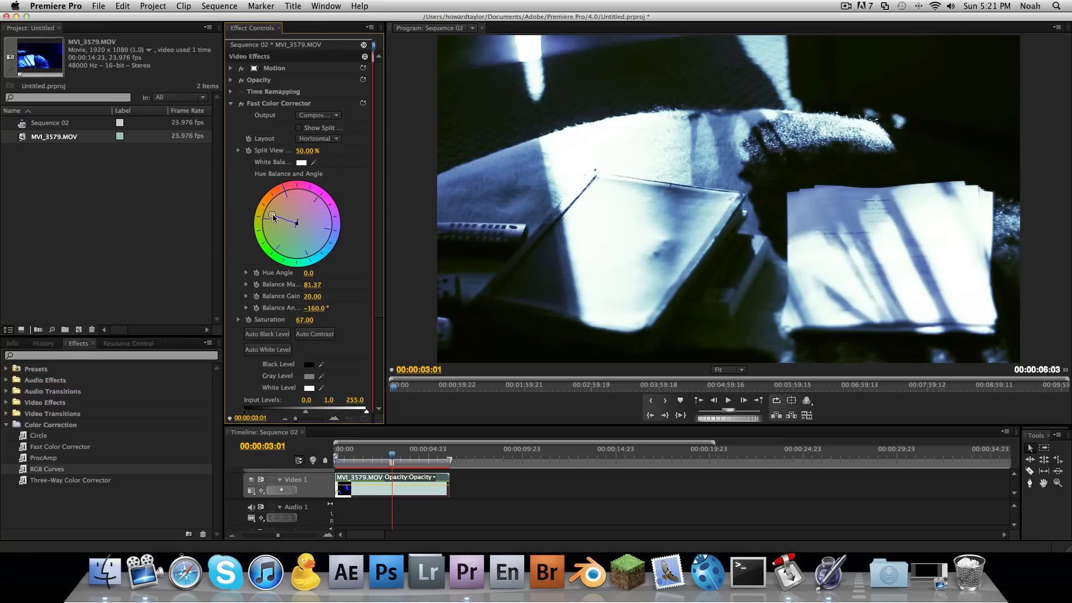
{"action": "left_click_drag", "start_coordinate": [295, 222], "coordinate": [274, 216]}
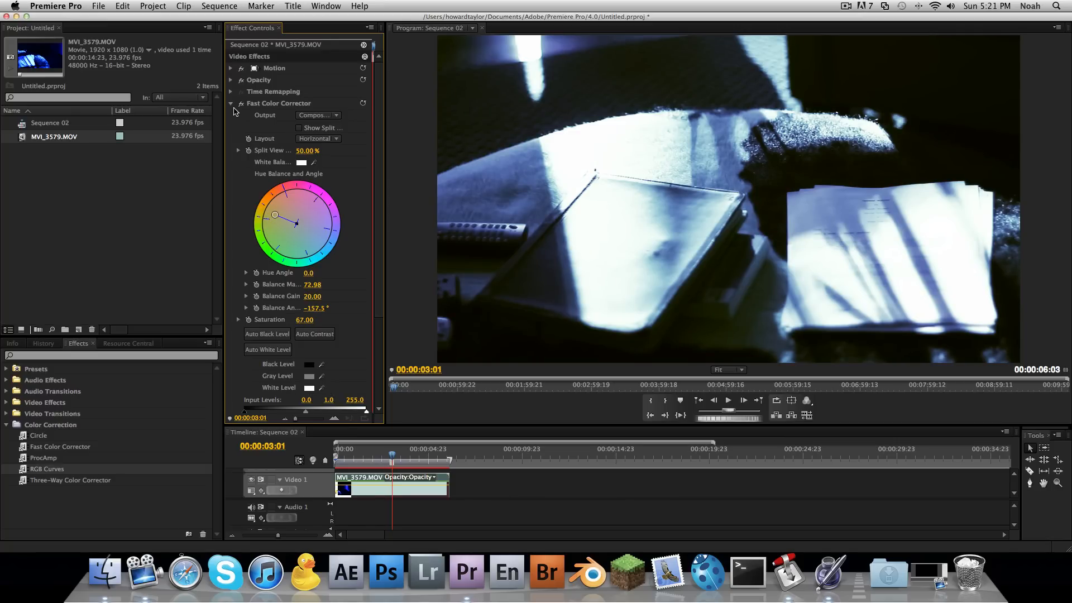
{"action": "left_click", "coordinate": [230, 103]}
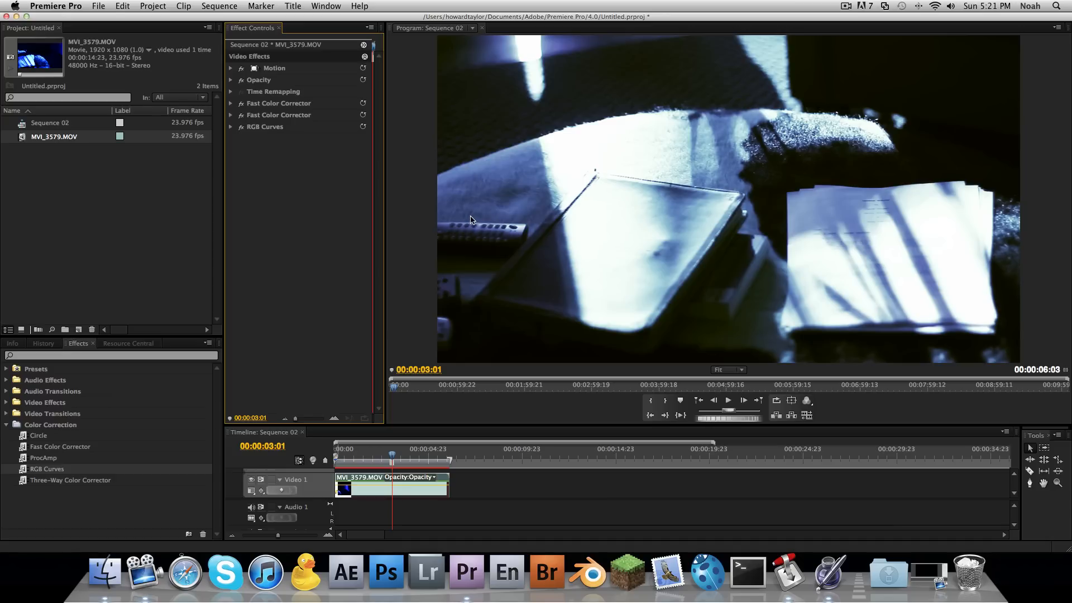
{"action": "mouse_move", "coordinate": [287, 177]}
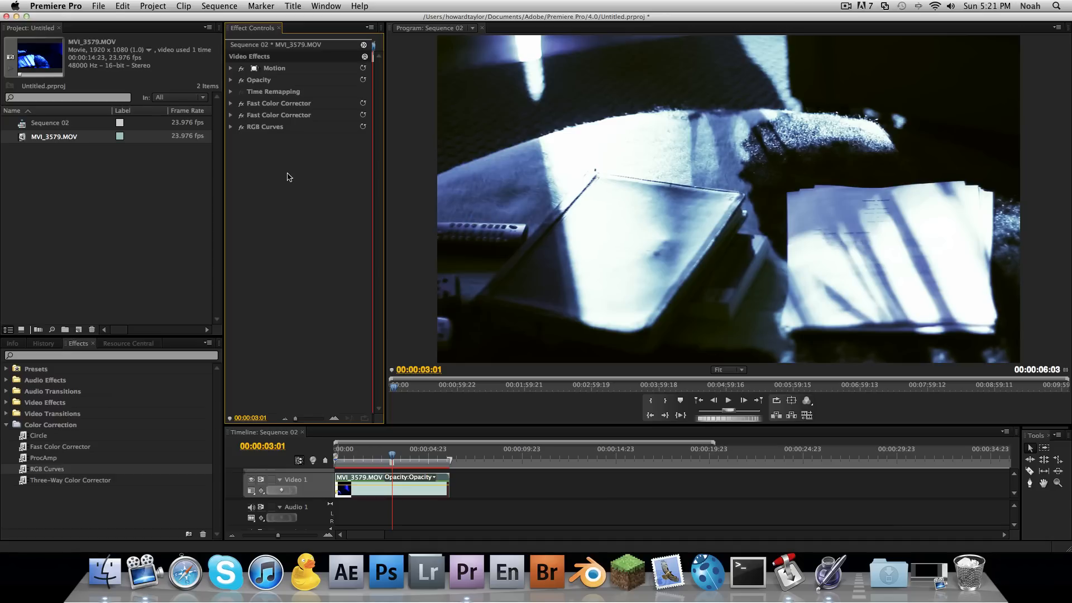
{"action": "mouse_move", "coordinate": [284, 169]}
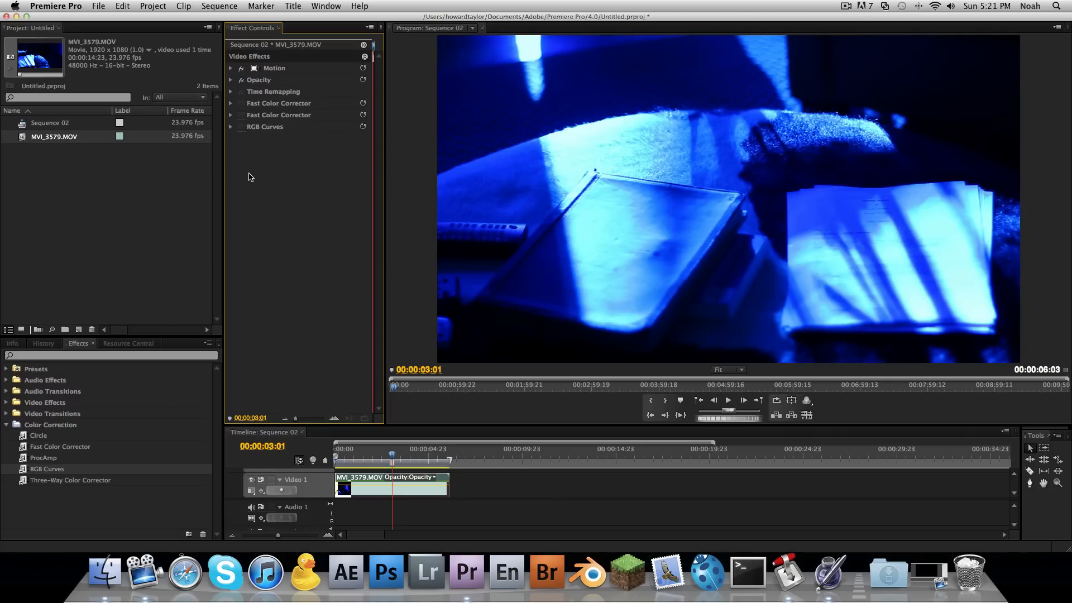
{"action": "left_click", "coordinate": [241, 104]}
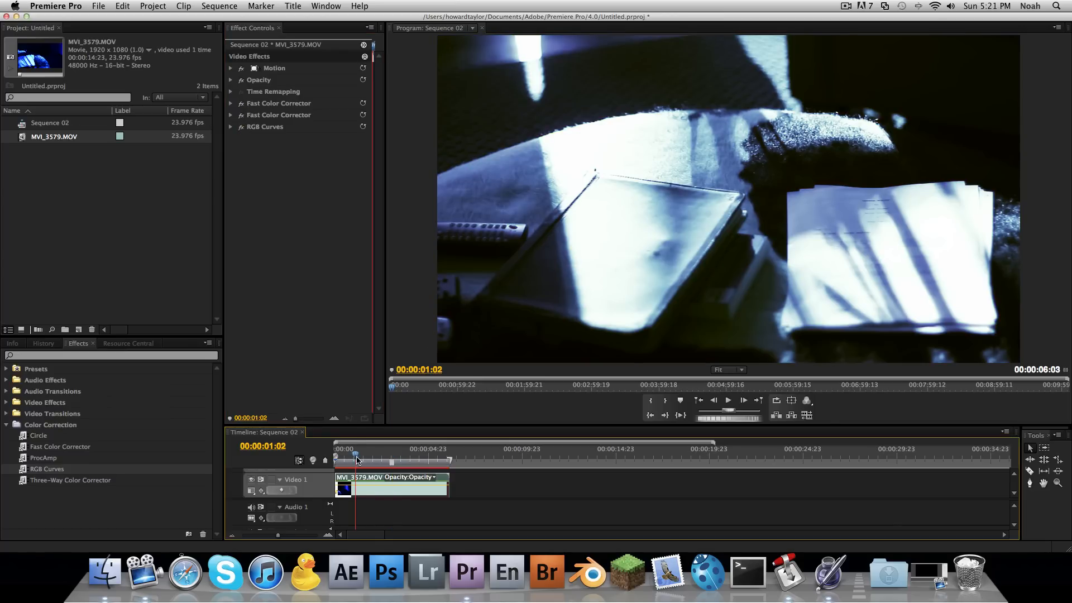
{"action": "left_click_drag", "start_coordinate": [355, 457], "coordinate": [383, 457]}
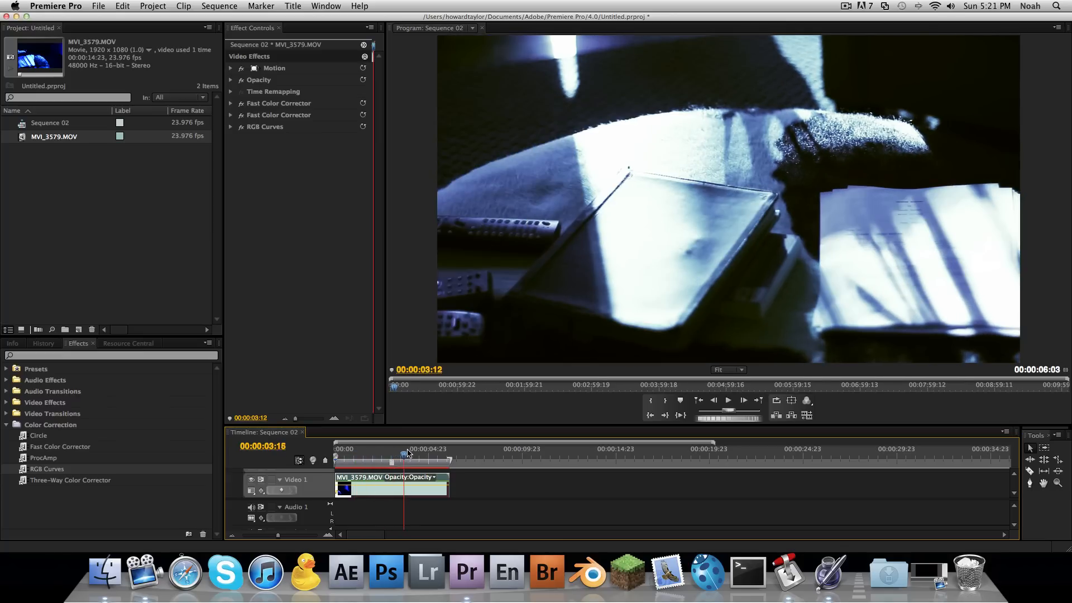
{"action": "left_click_drag", "start_coordinate": [407, 455], "coordinate": [425, 455]}
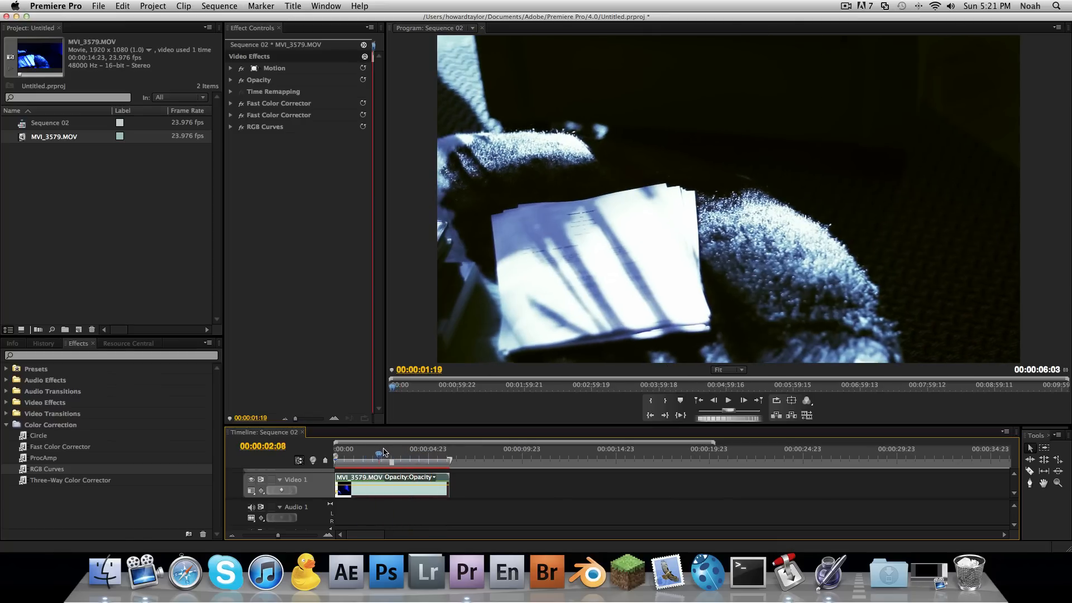
{"action": "left_click_drag", "start_coordinate": [379, 452], "coordinate": [396, 452]}
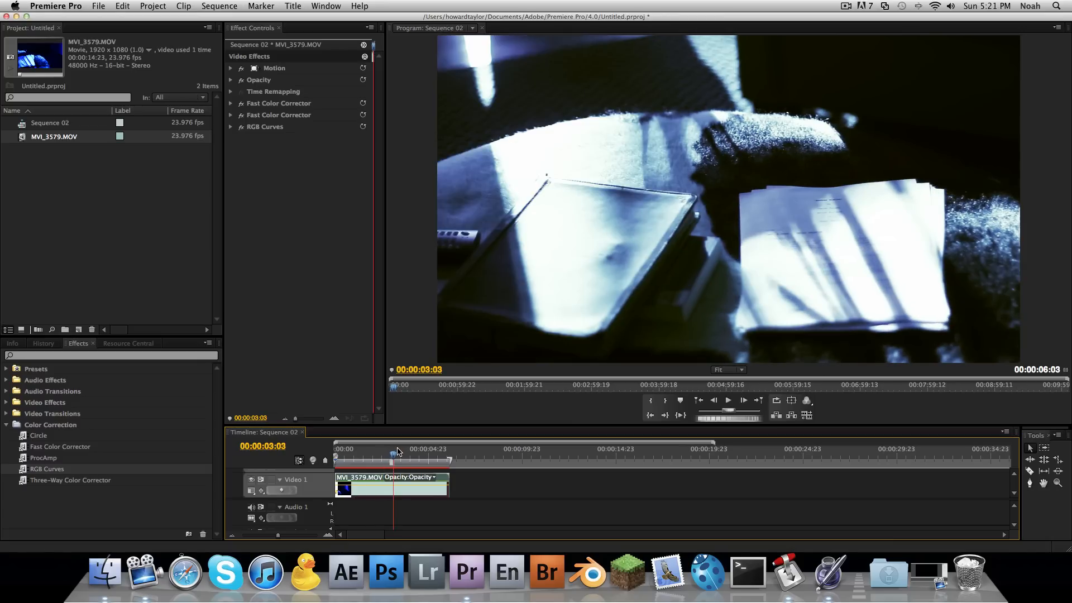
{"action": "left_click", "coordinate": [230, 115]}
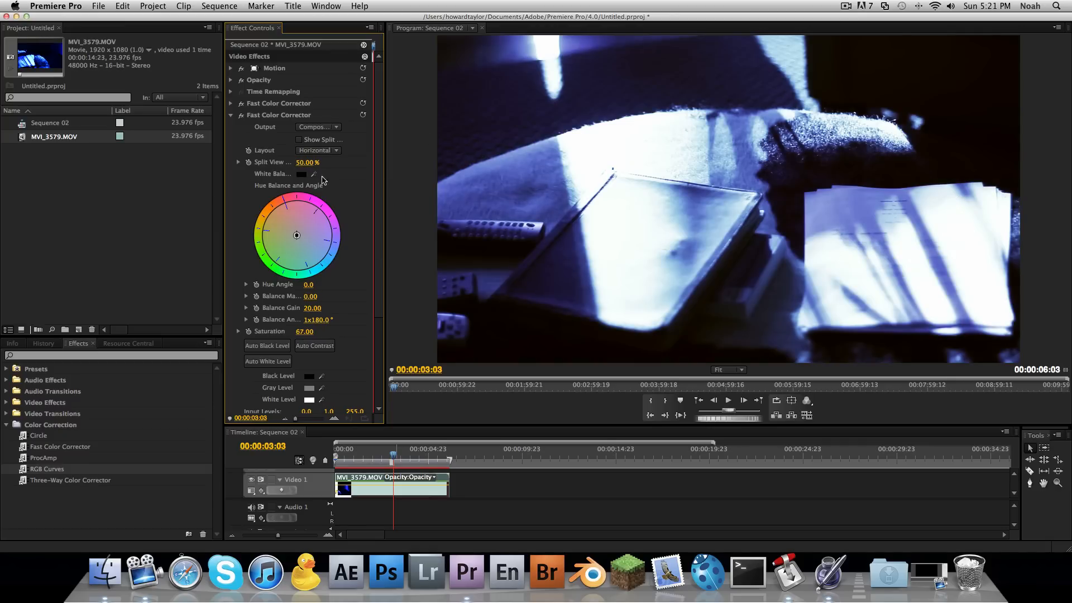
Step: Set the second corrector's balance to about 38 at -150° for a pale lavender-gray tint
{"action": "left_click_drag", "start_coordinate": [296, 236], "coordinate": [287, 235]}
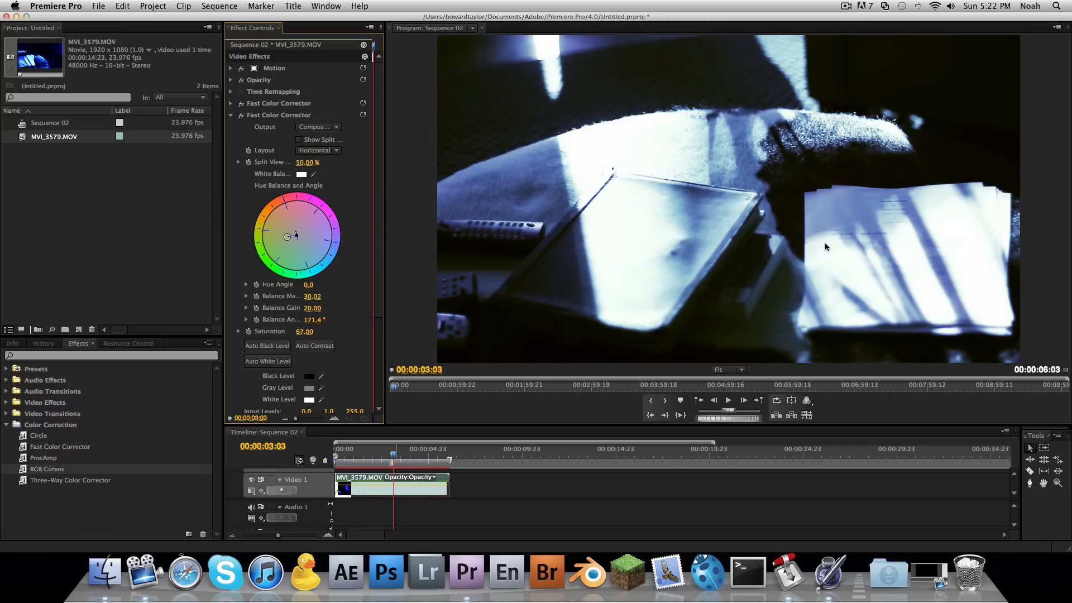
{"action": "left_click_drag", "start_coordinate": [295, 236], "coordinate": [287, 232]}
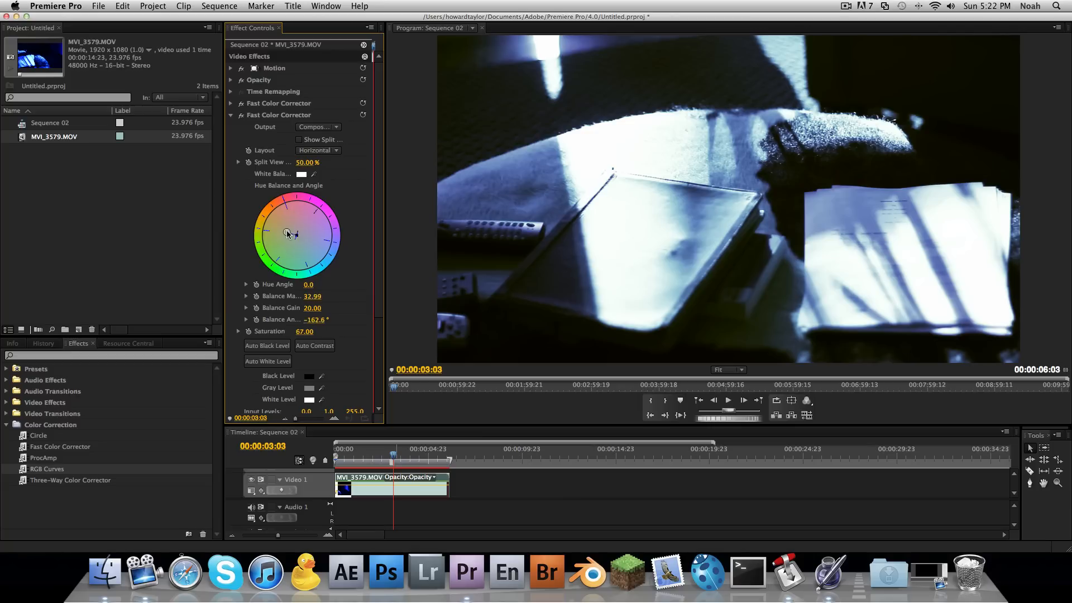
{"action": "left_click_drag", "start_coordinate": [288, 233], "coordinate": [283, 228]}
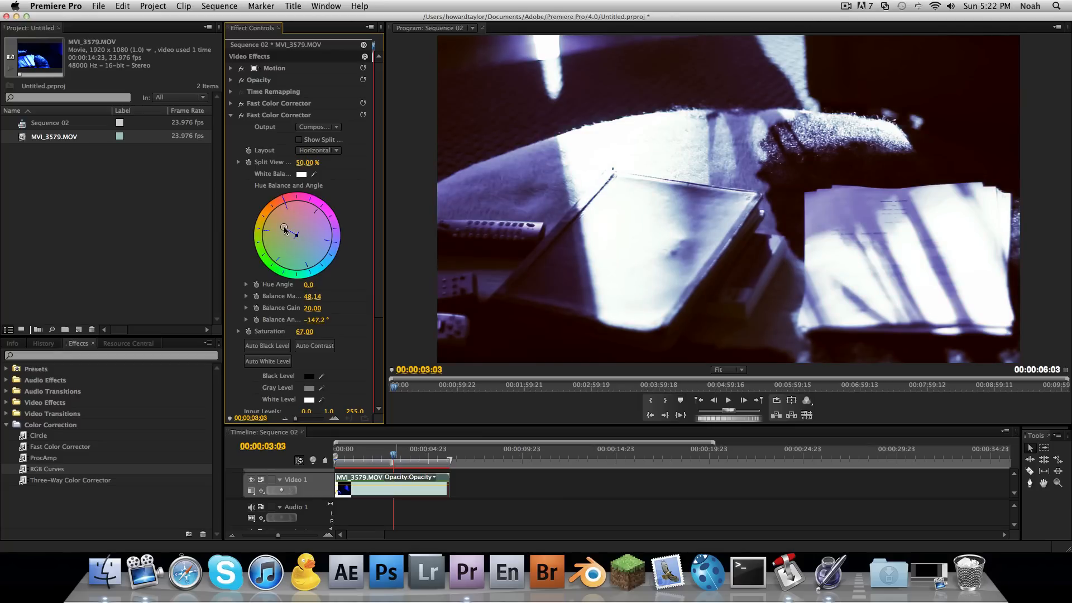
{"action": "left_click_drag", "start_coordinate": [284, 227], "coordinate": [287, 230]}
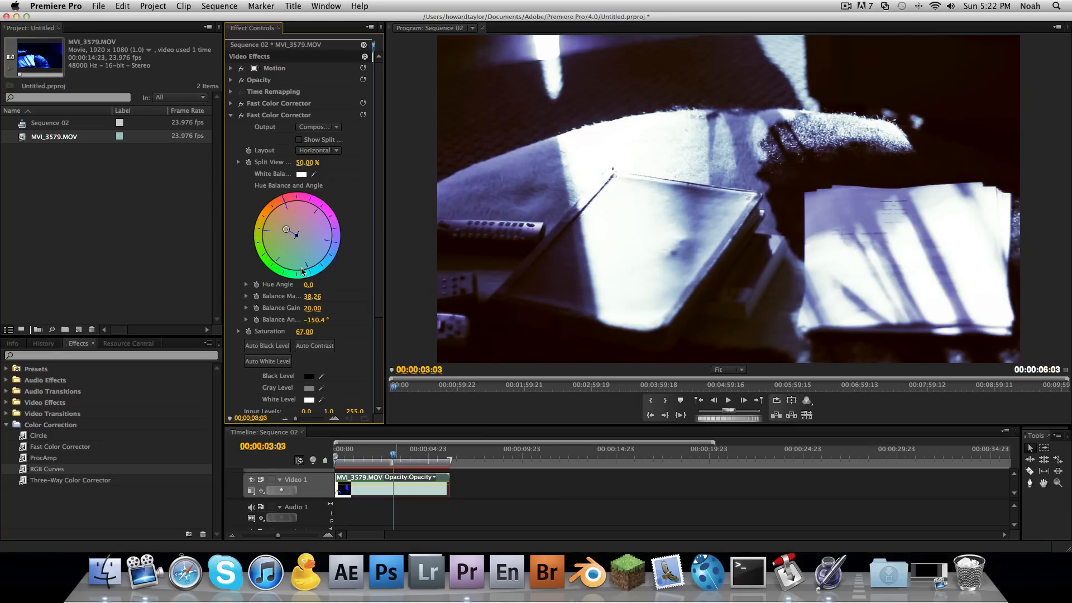